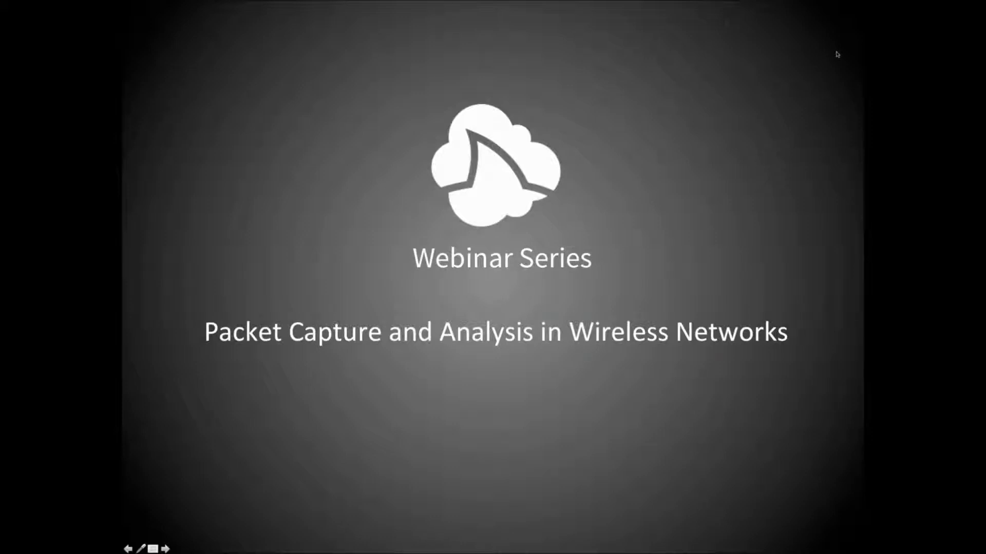
mouse_move(854, 30)
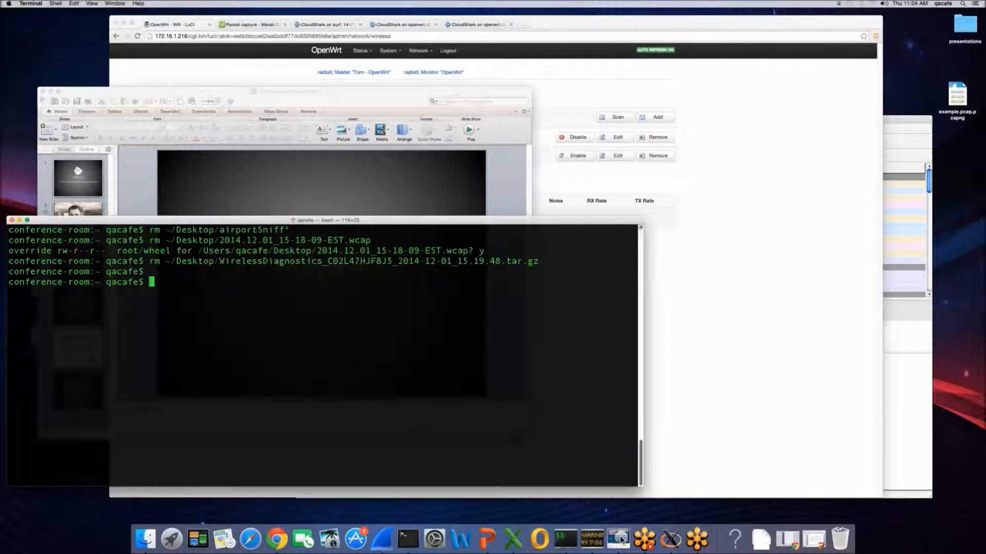
Clear the bash output, then drag the Terminal window higher and enlarge it
type("cle")
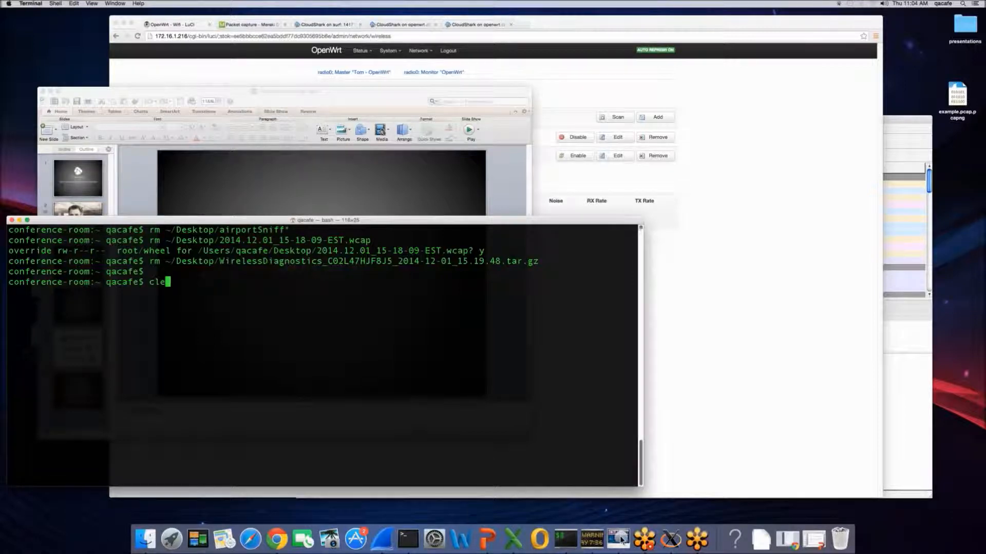
type("a")
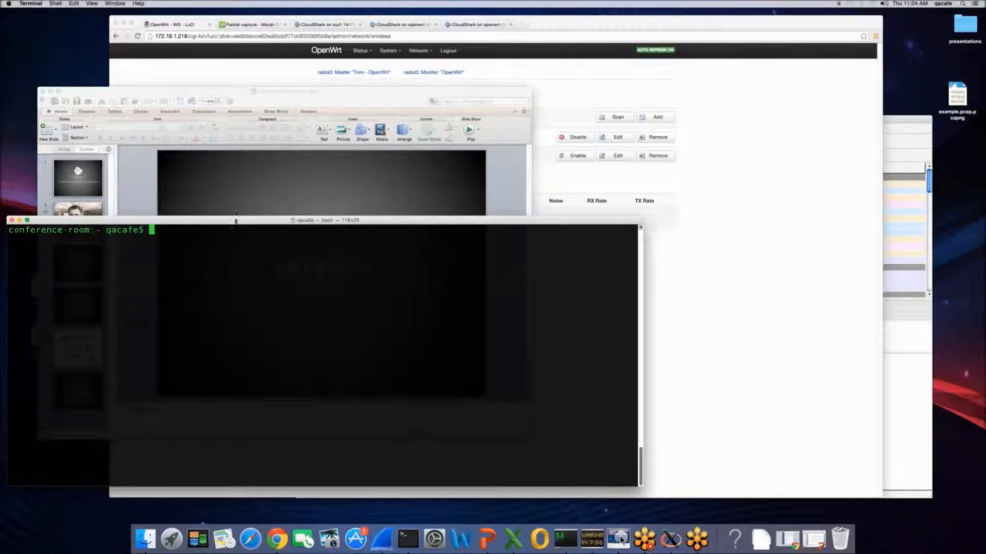
left_click_drag(320, 219, 320, 146)
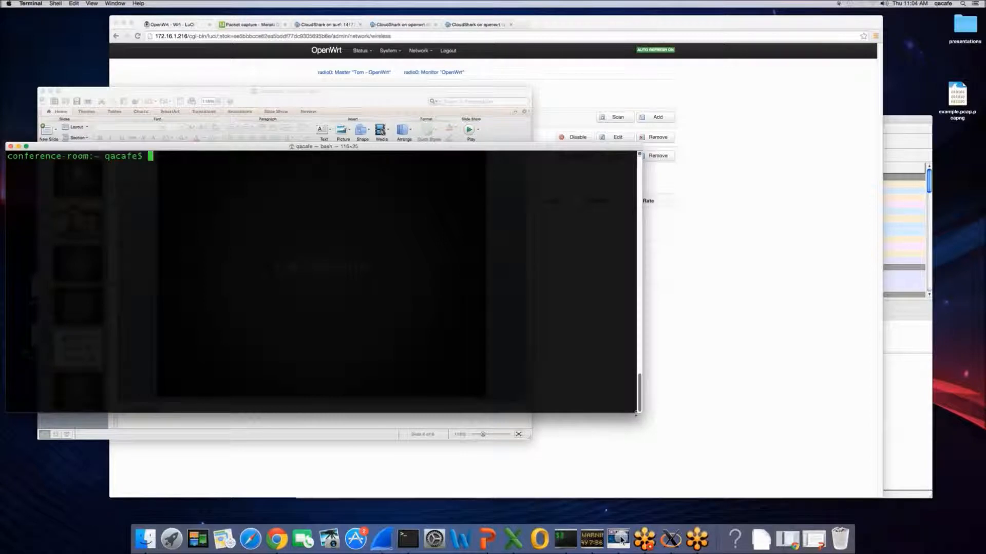
left_click_drag(636, 413, 682, 459)
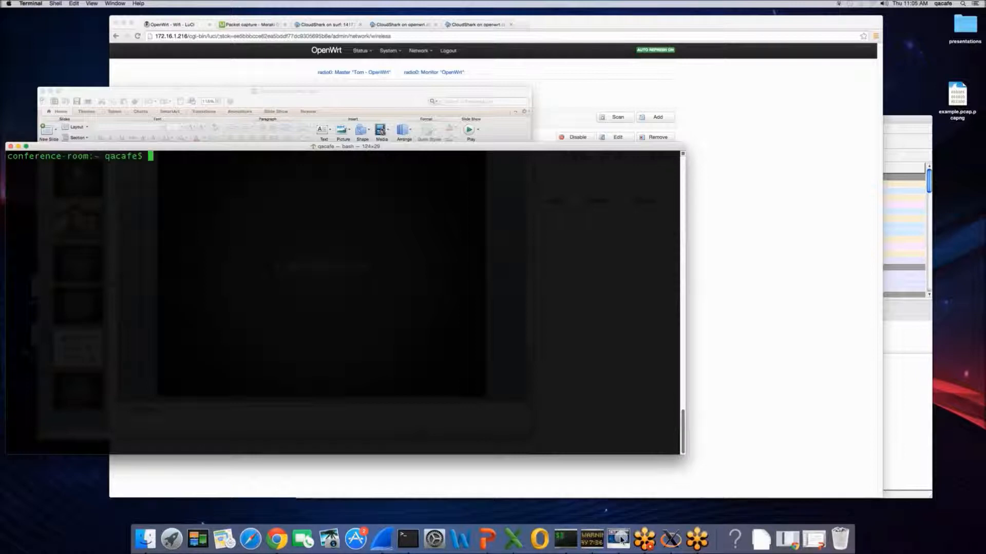
Enter 'airport en1 capture' to print the airport utility's usage help for en1
type("air")
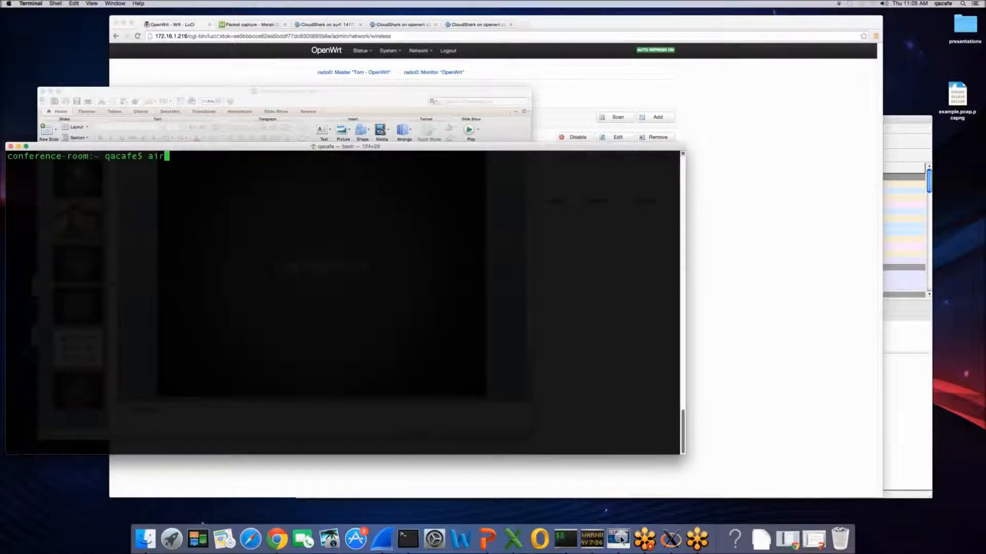
type("po")
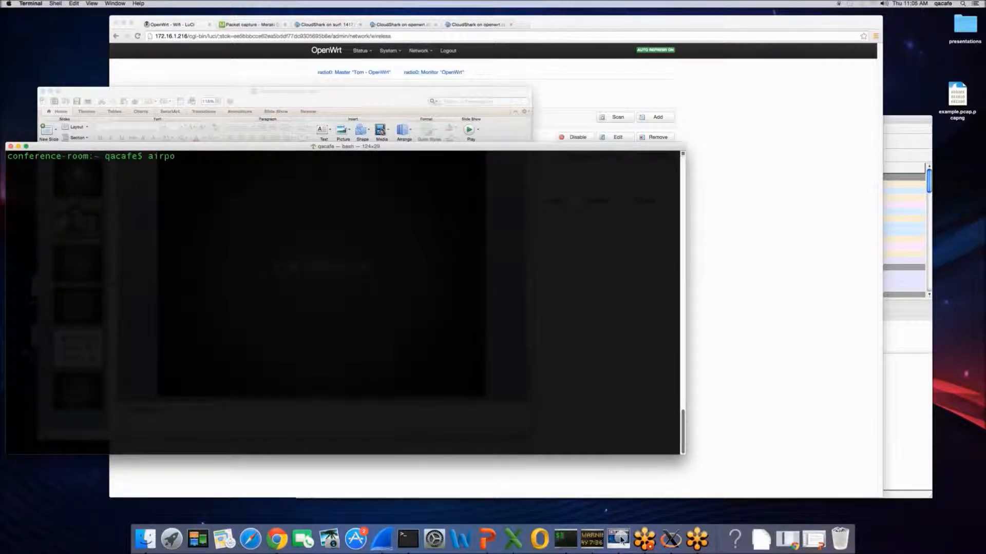
type("rt")
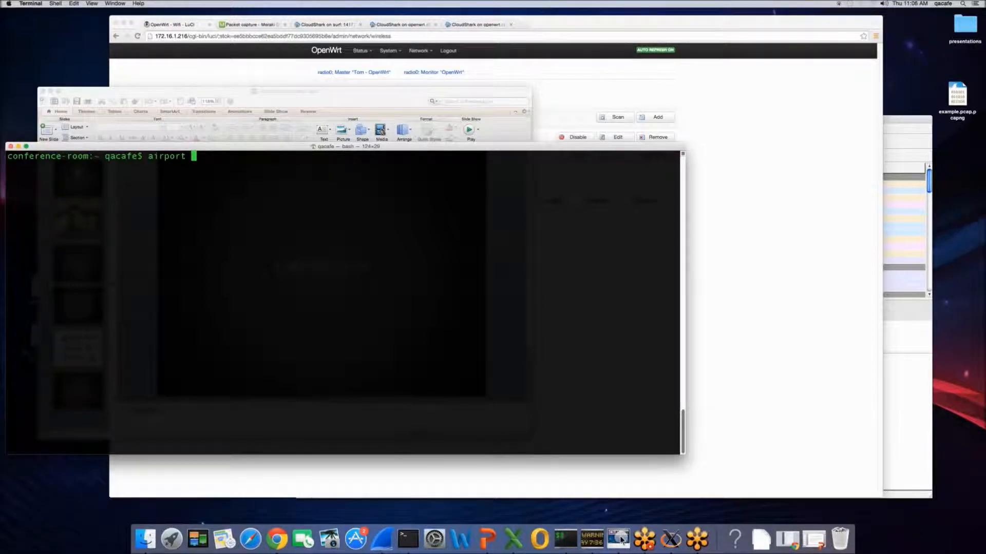
type("en")
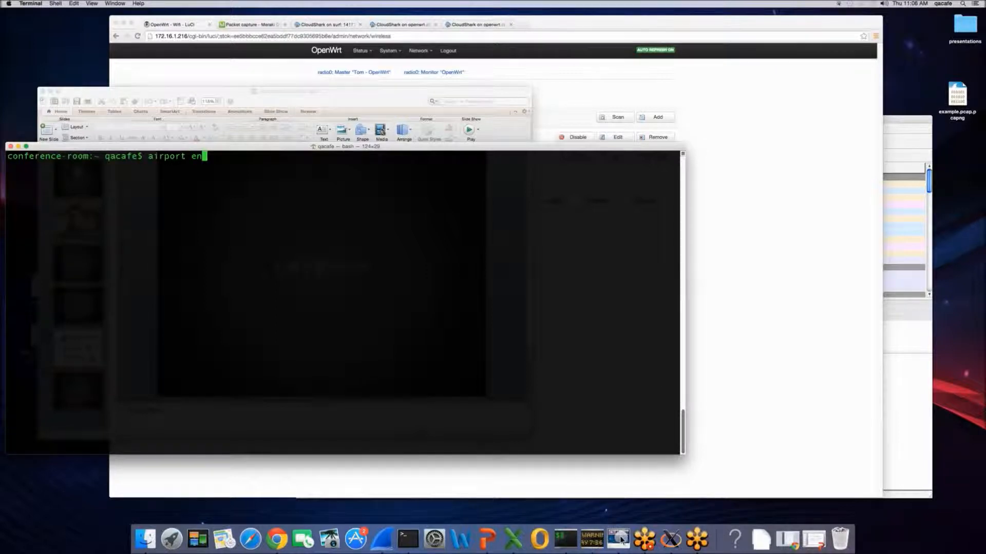
type("1")
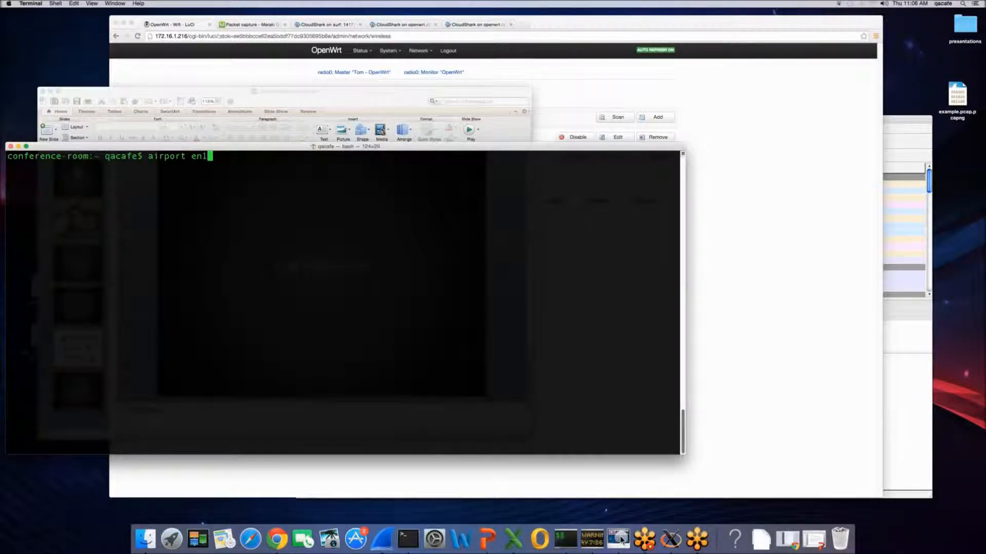
type("\" \"")
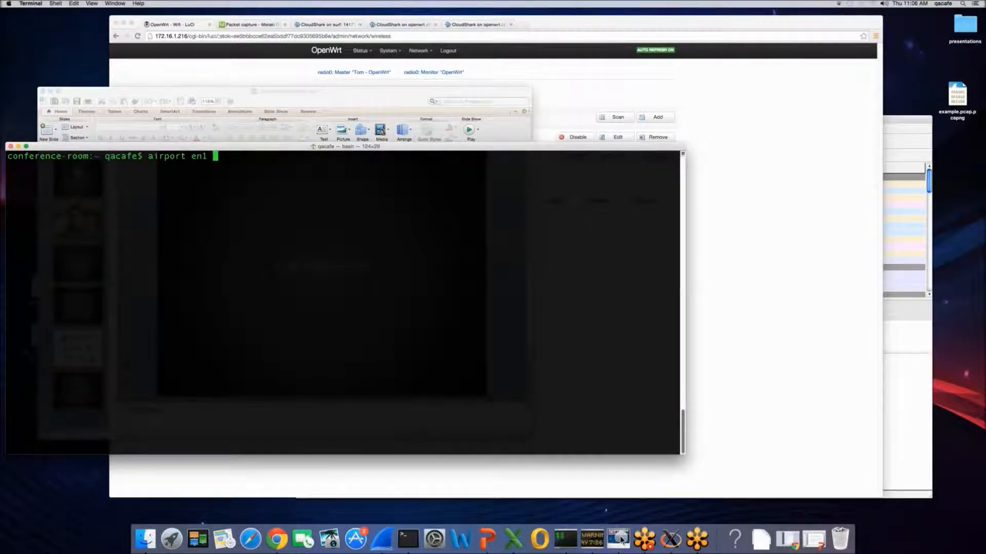
type("capture")
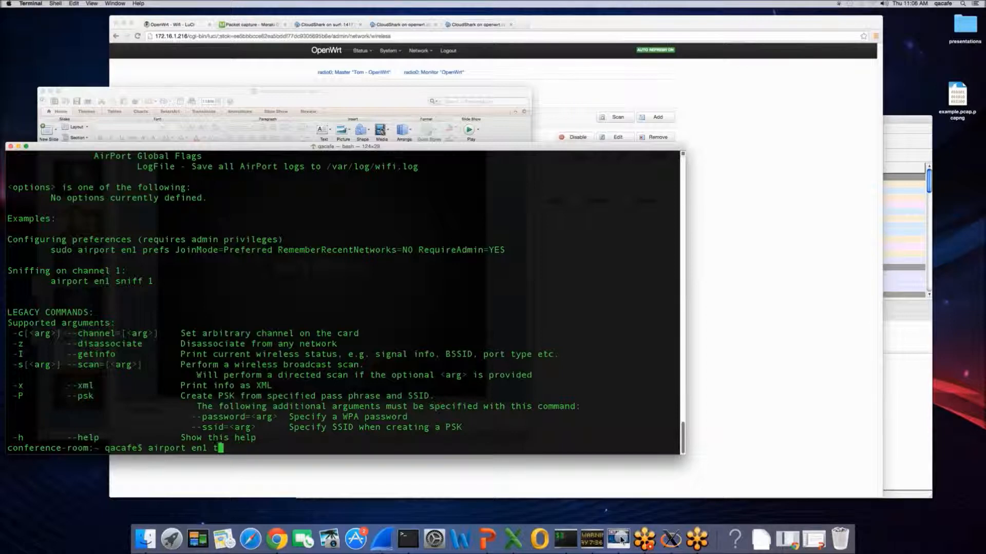
Sniff 802.11 frames on en1, then move /tmp/airportSniffHSaiRW.cap to the Desktop
type("sniff")
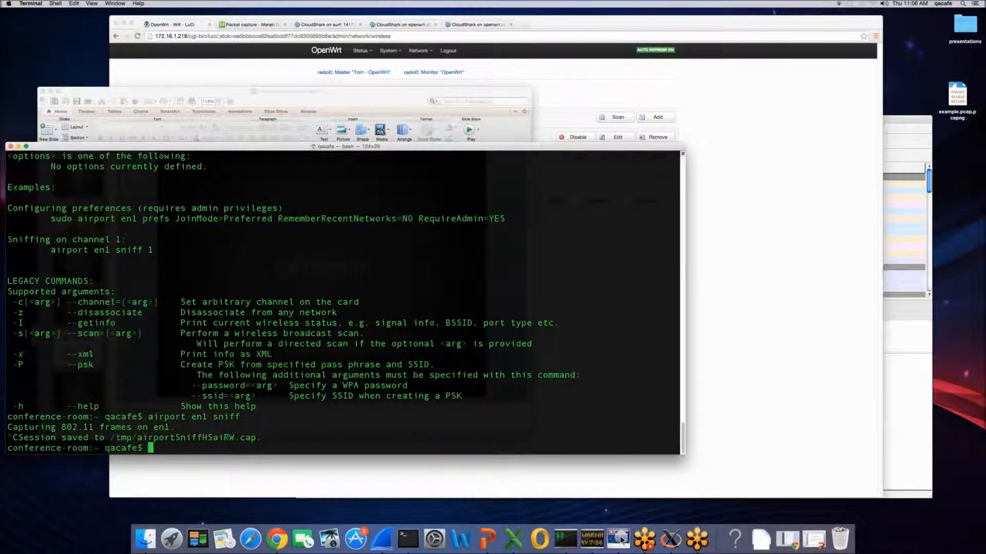
type("mv /tmp/airportSniffHSaiRW.cap ~/Desktop/")
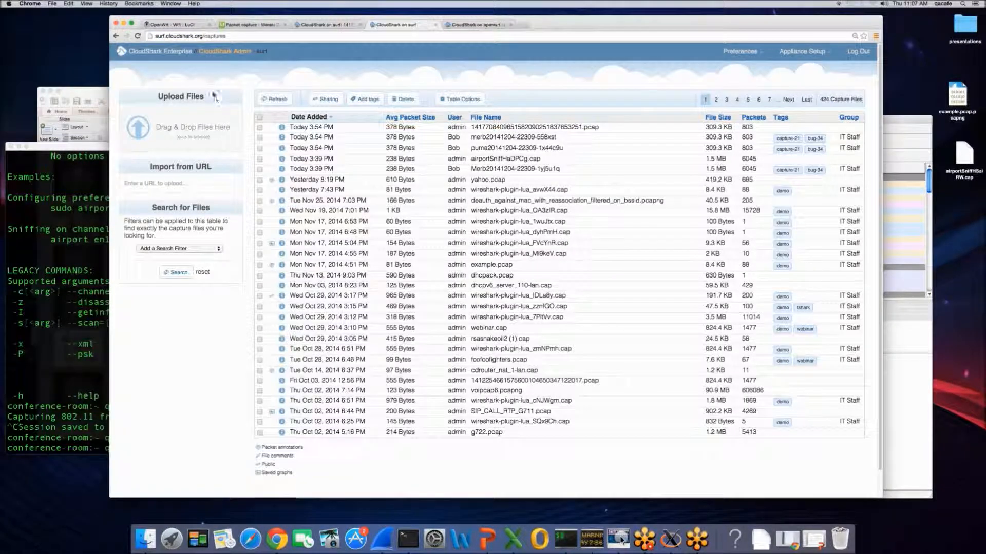
mouse_move(213, 66)
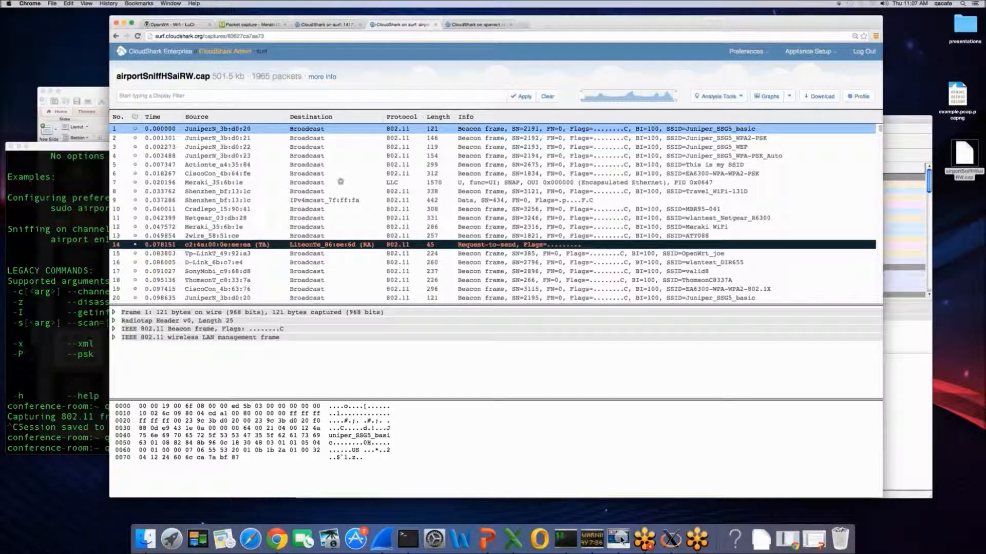
mouse_move(470, 183)
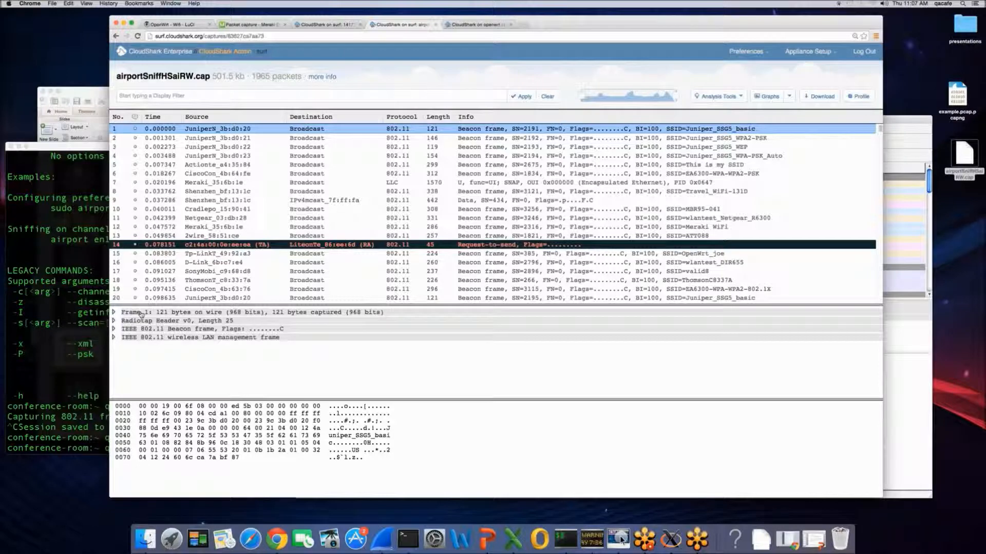
Peek at Frame 1's details, then expand its Radiotap Header showing signal, channel and rate
left_click(114, 312)
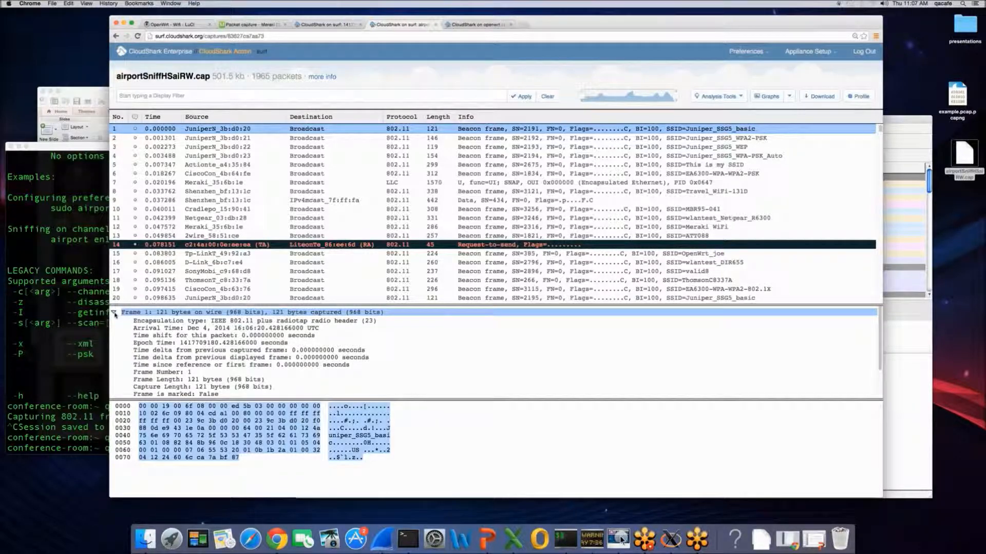
left_click(115, 312)
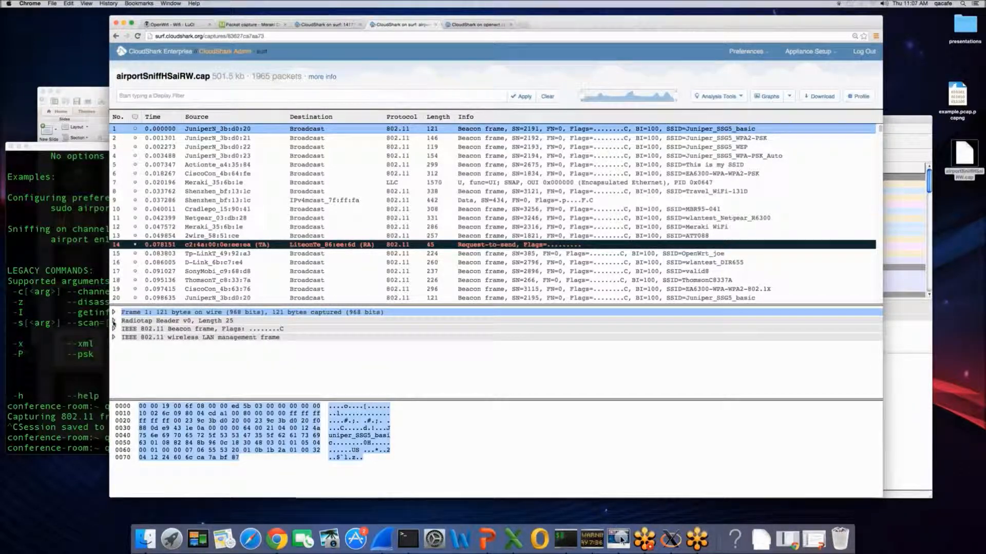
left_click(115, 321)
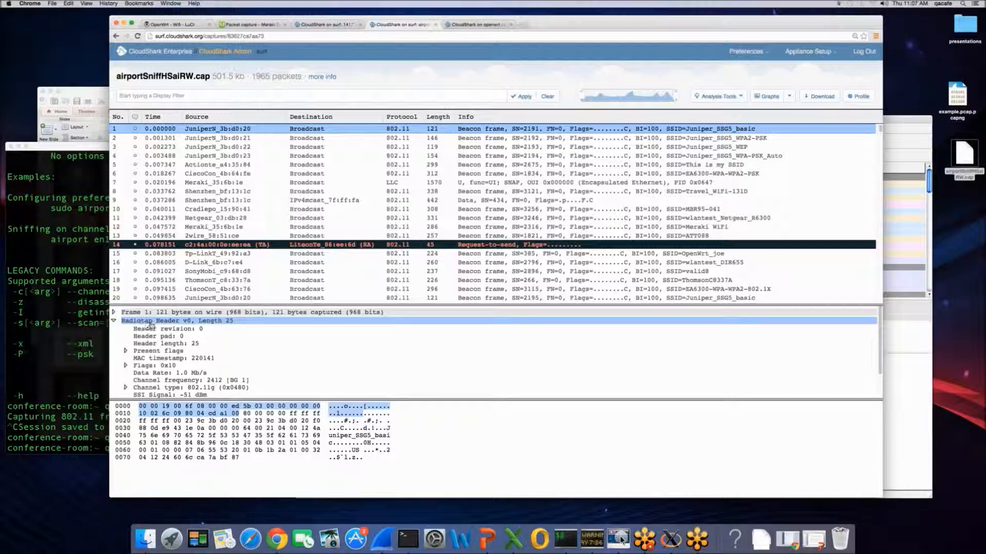
mouse_move(170, 337)
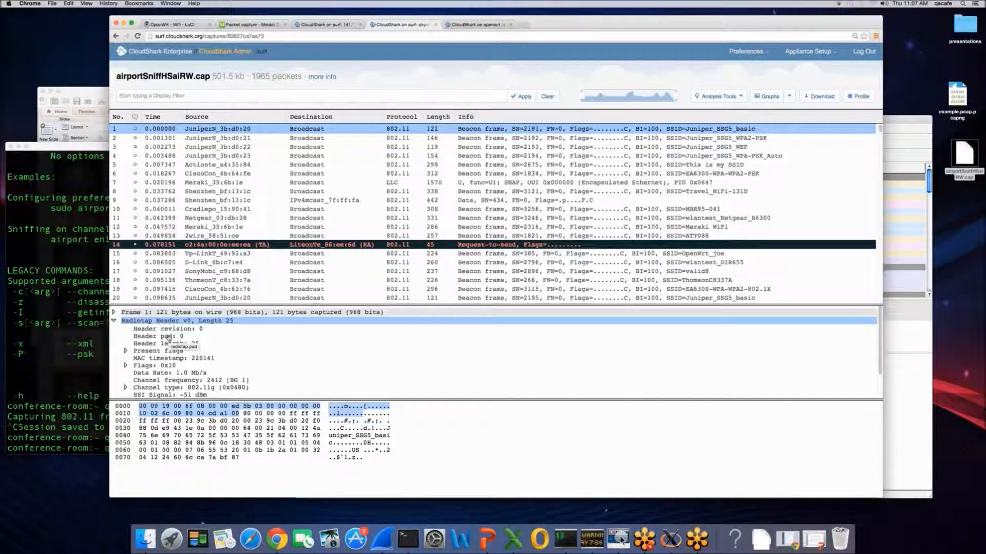
mouse_move(188, 341)
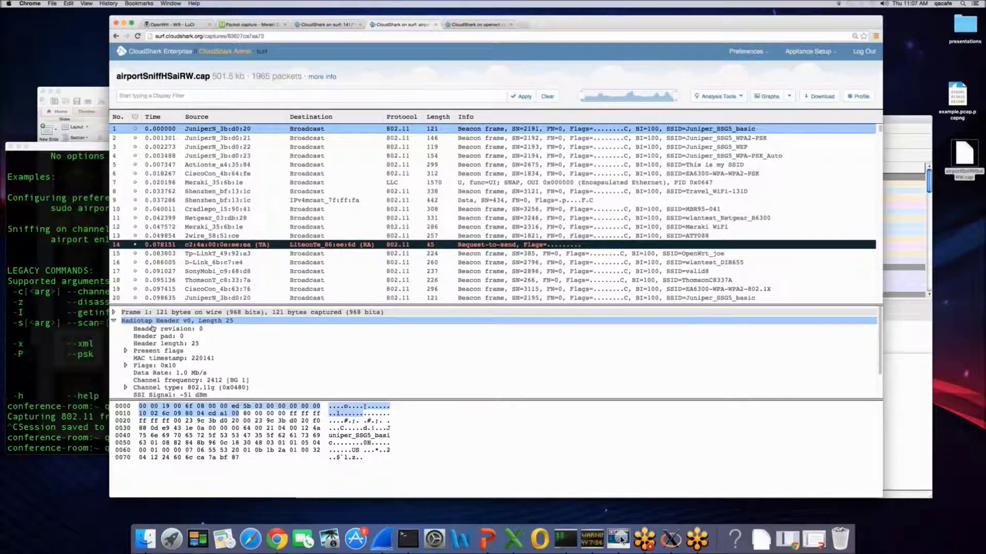
mouse_move(156, 333)
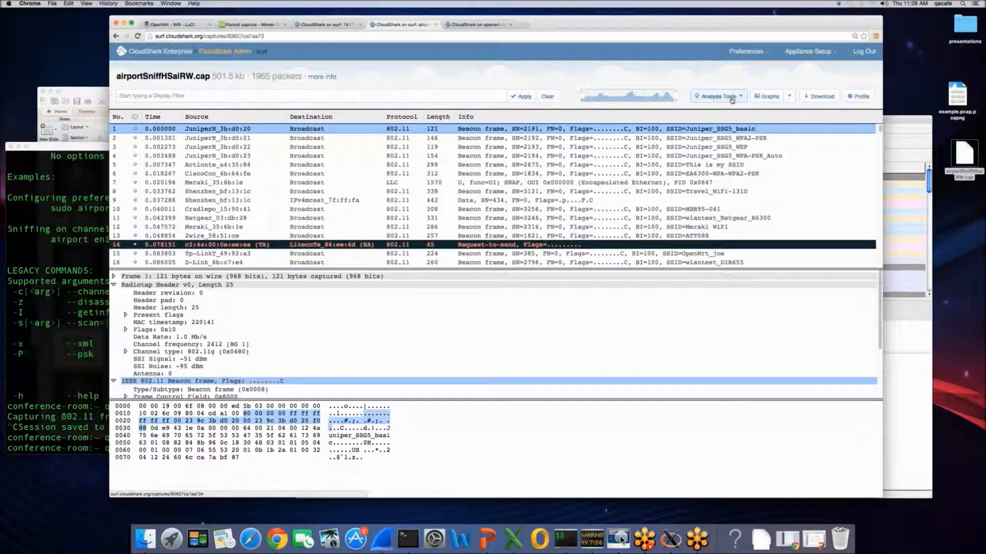
Use Analysis Tools > Wireless Networks to filter on NETGEAR47's BSSID, then go to OpenWrt
left_click(718, 96)
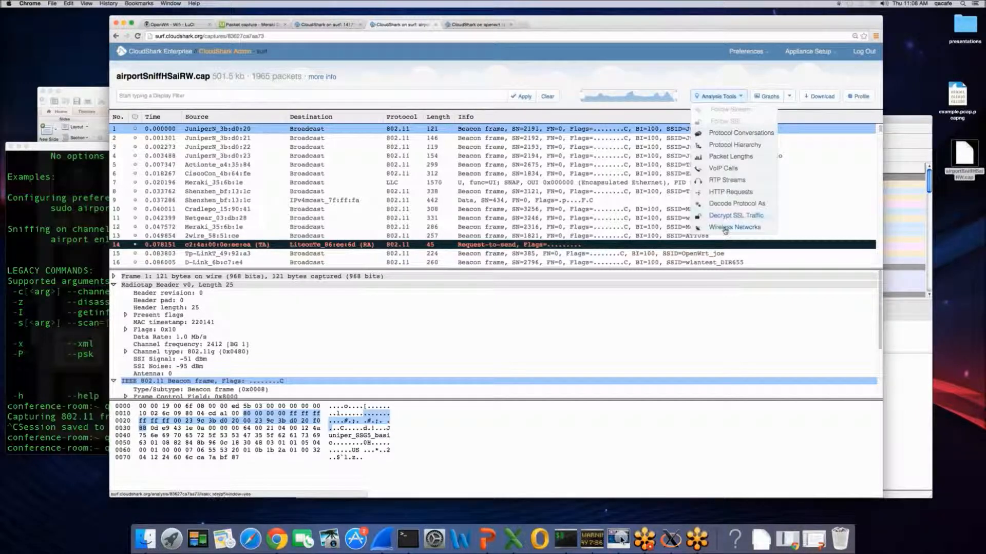
left_click(734, 226)
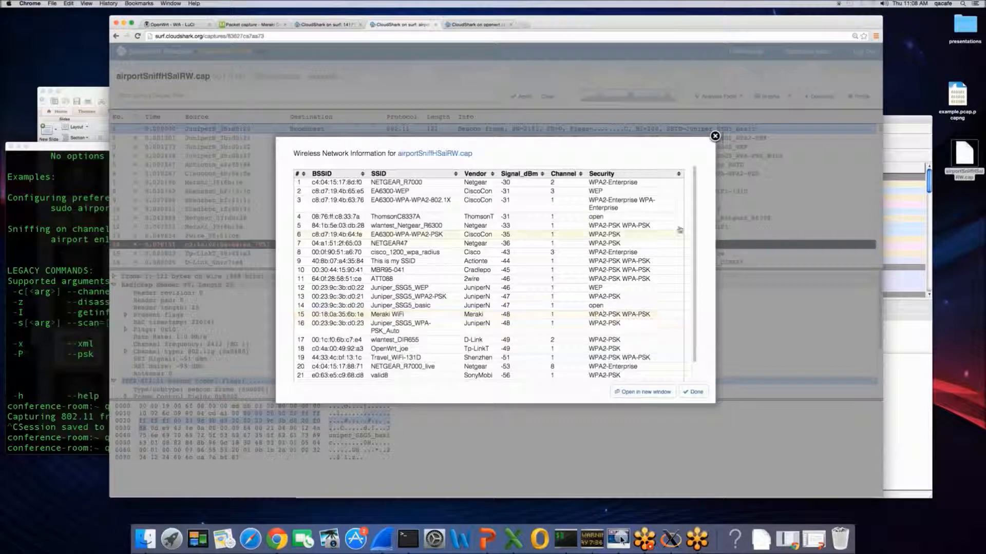
scroll("down", 3)
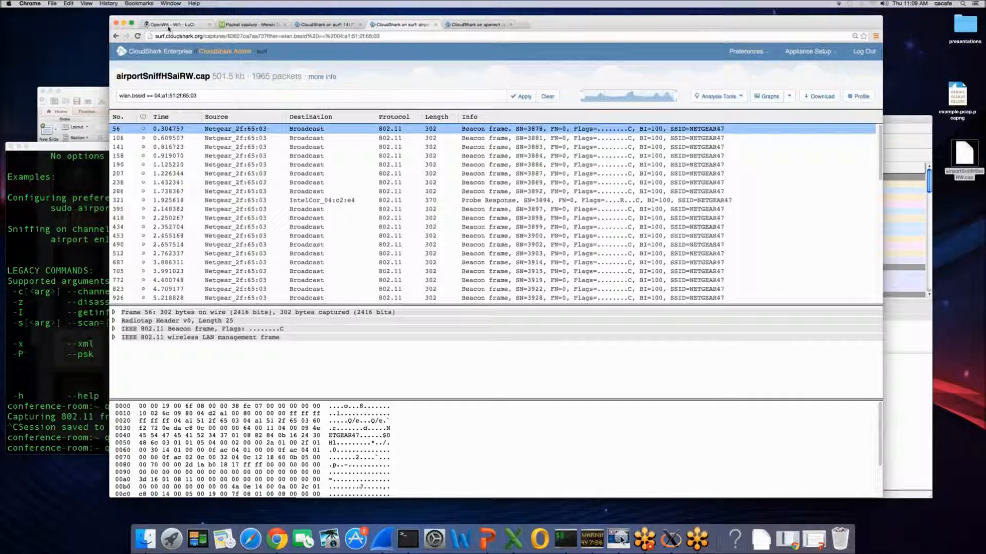
left_click(169, 24)
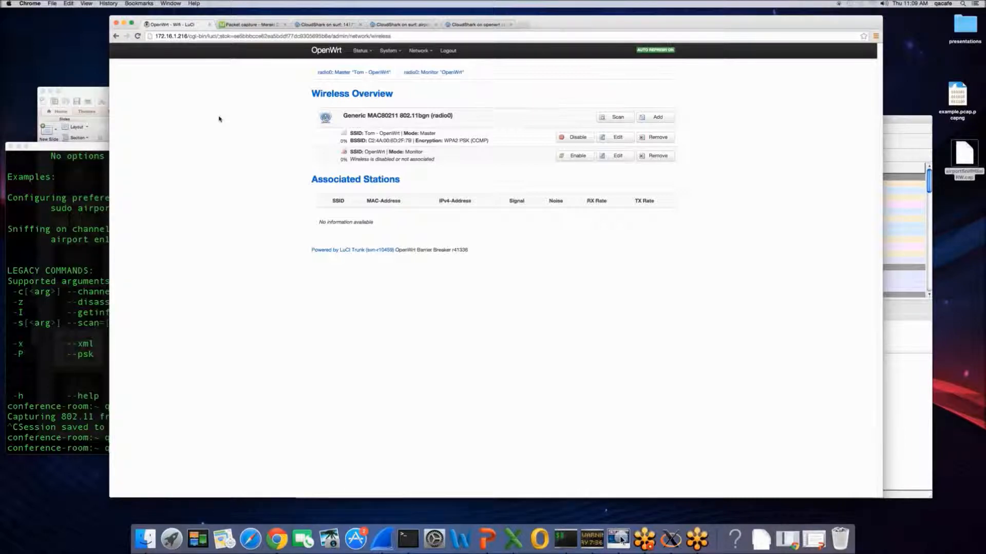
mouse_move(226, 109)
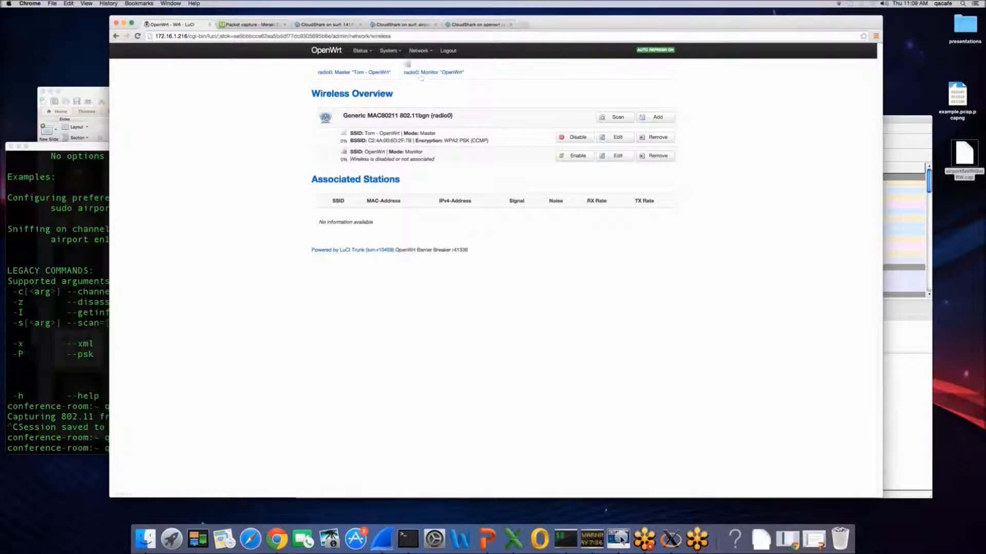
Glance at the router's System menu, then switch to the CloudShark capture tab
left_click(387, 50)
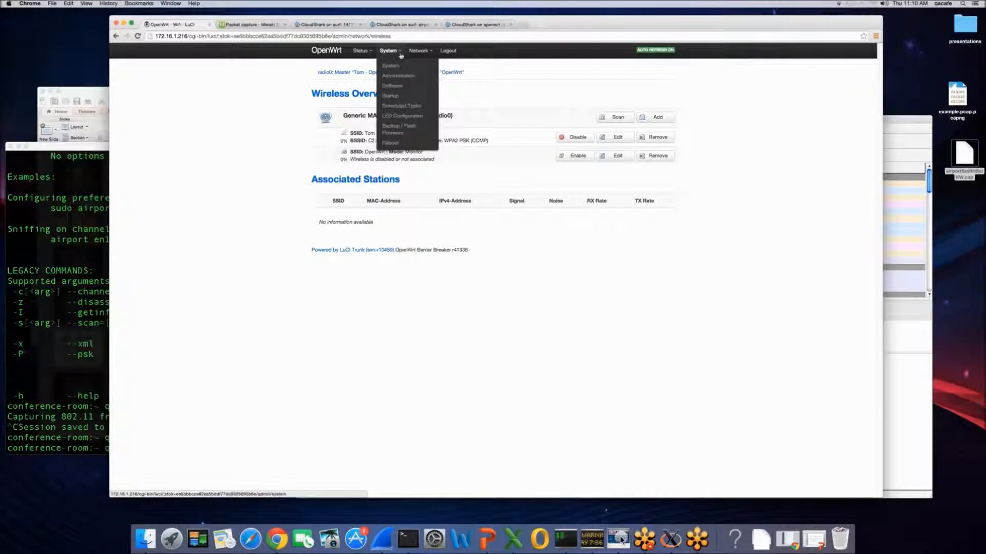
left_click(482, 24)
type("support.cloudshark.org")
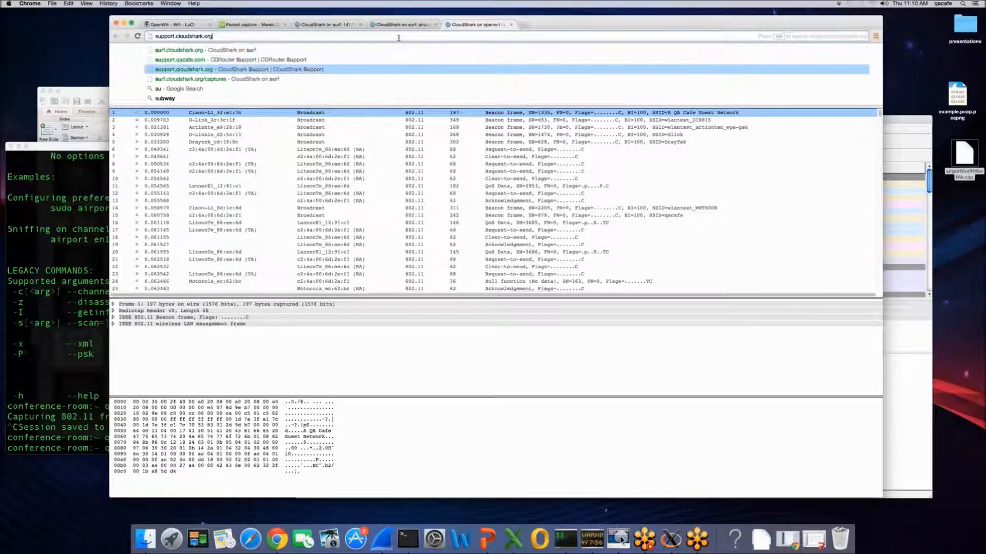
Search support.cloudshark.org for openwrt and read through the CloudShark and OpenWrt guide
left_click(184, 69)
type("openw")
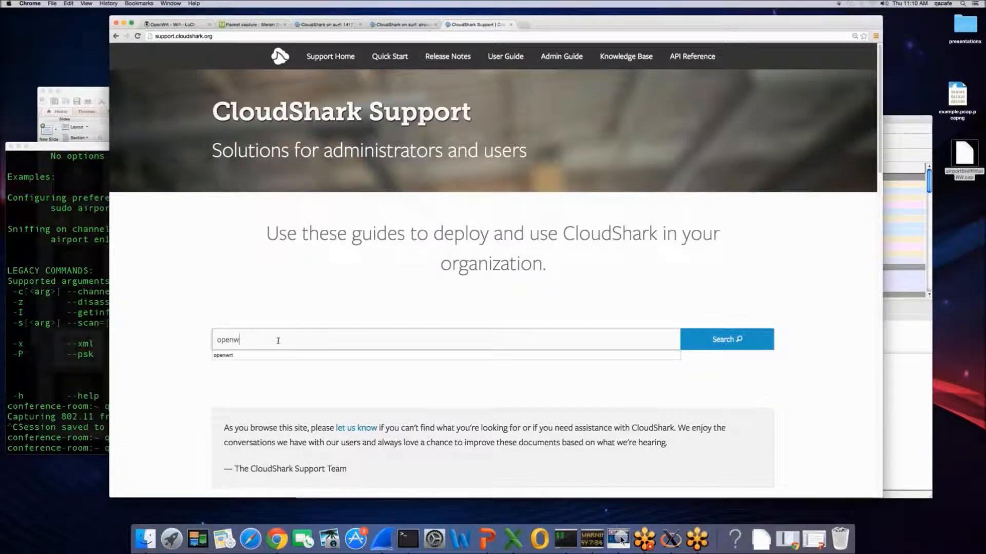
left_click(727, 339)
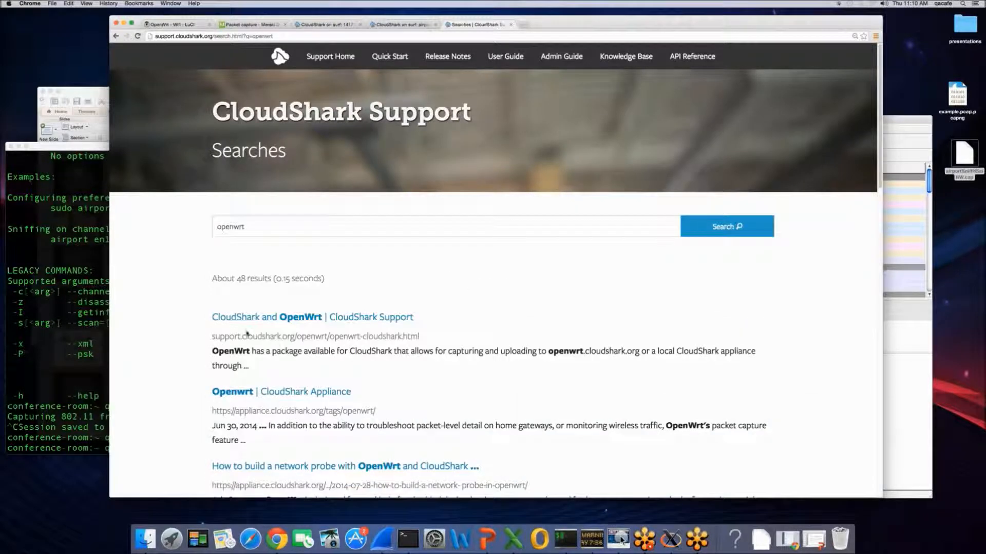
left_click(265, 316)
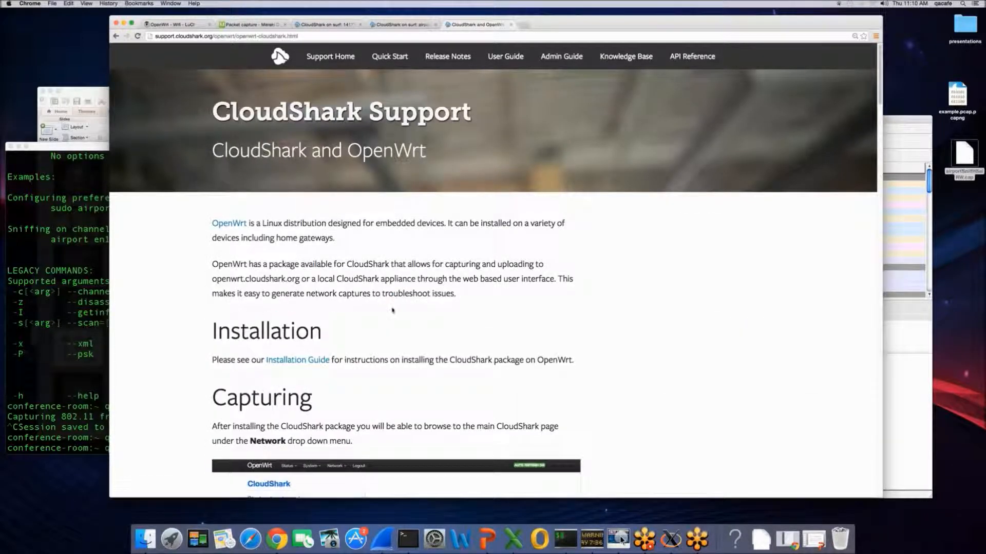
scroll("down", 3)
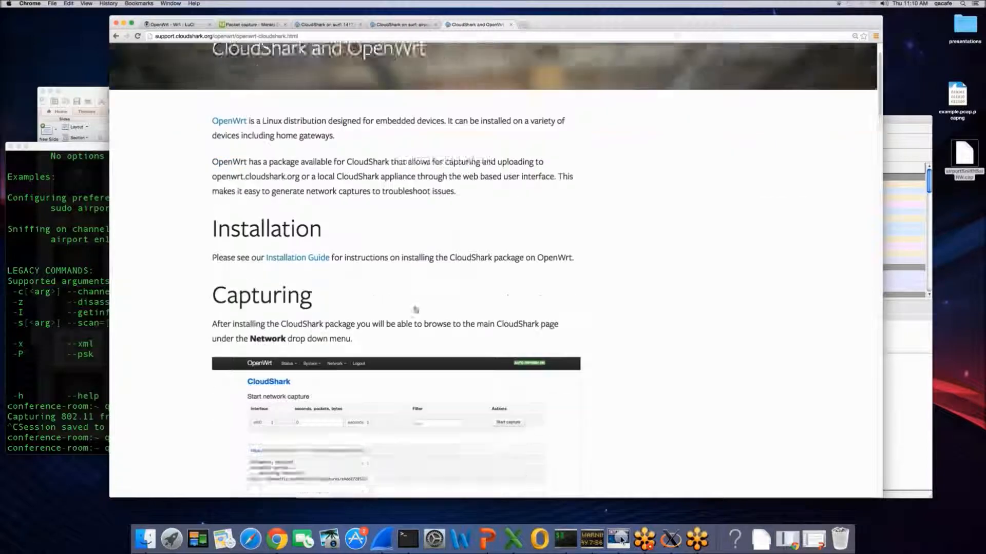
scroll("down", 3)
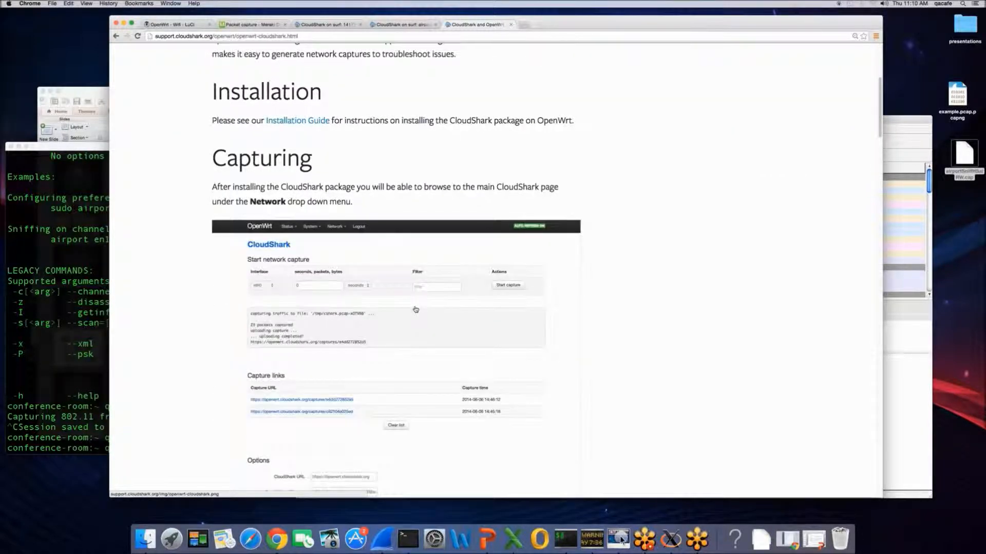
scroll("down", 3)
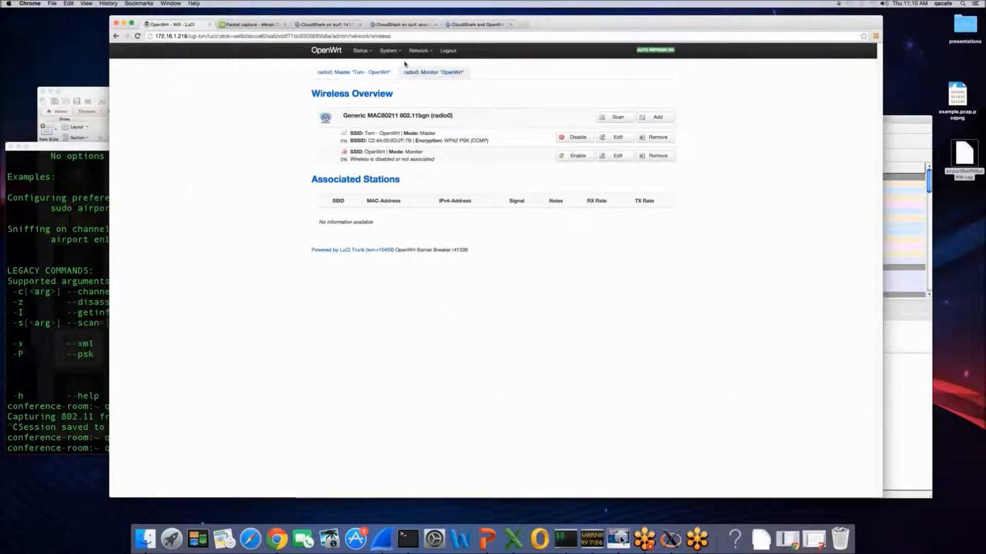
Drop down the Network menu listing the router's pages, including CloudShark
left_click(419, 50)
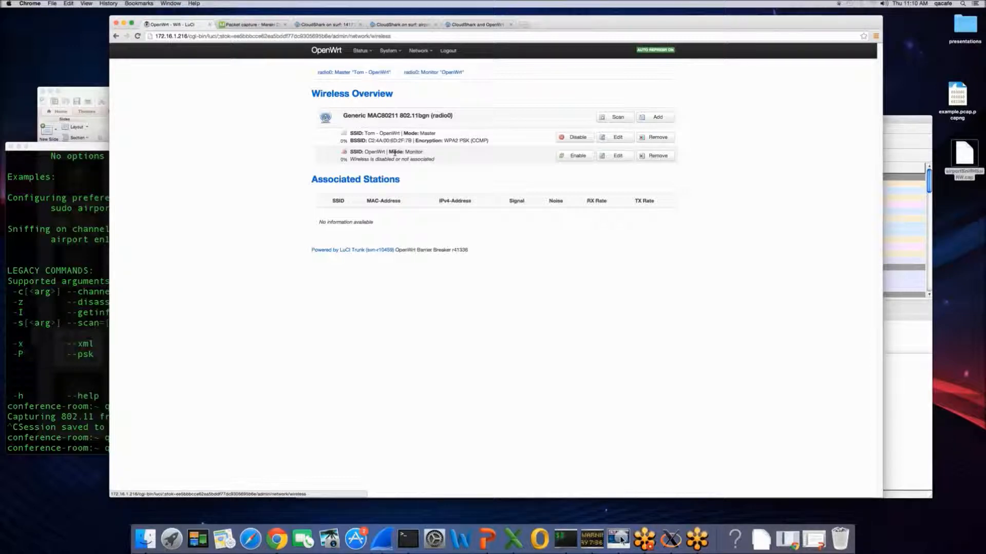
mouse_move(416, 152)
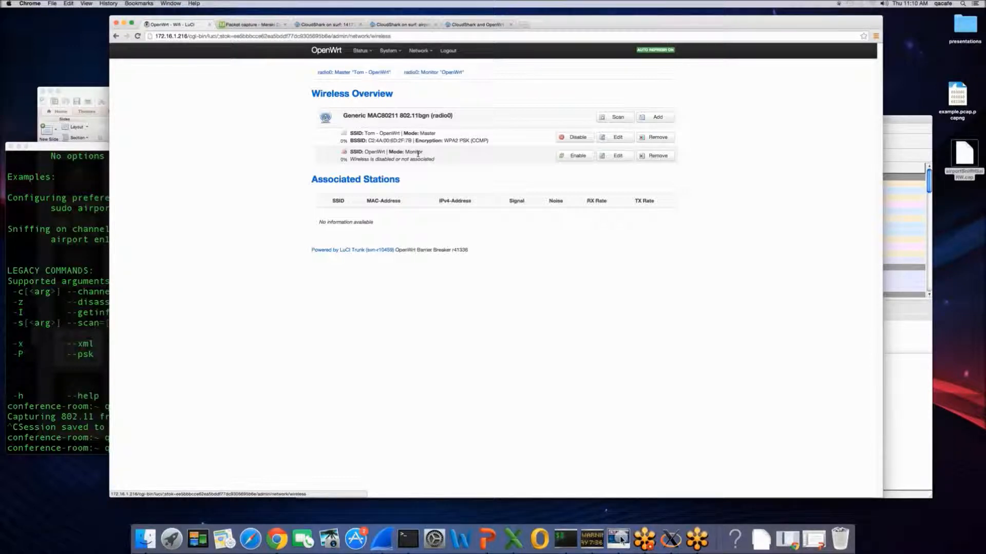
left_click(419, 50)
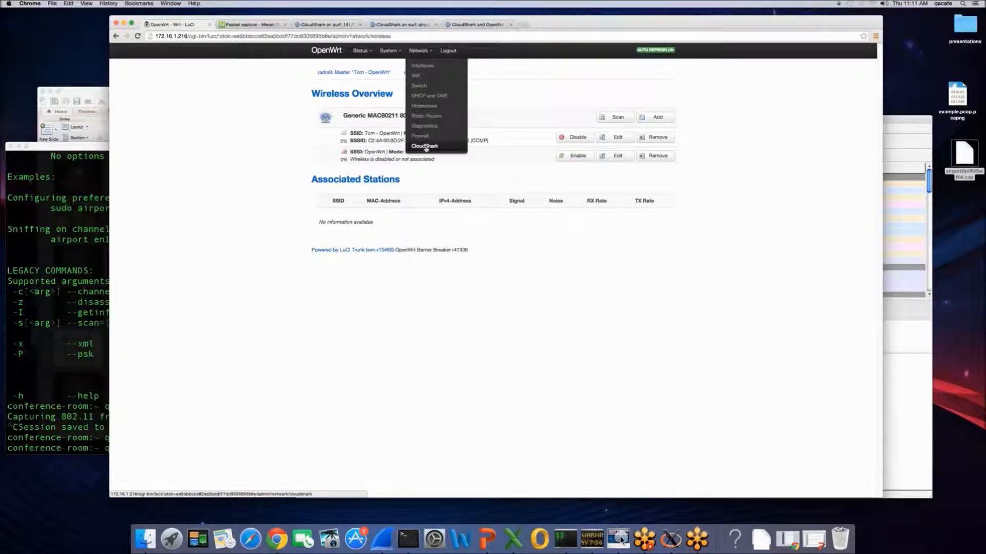
On the Network > CloudShark page, choose interface wlan0, leave the filter empty and start capturing
left_click(425, 146)
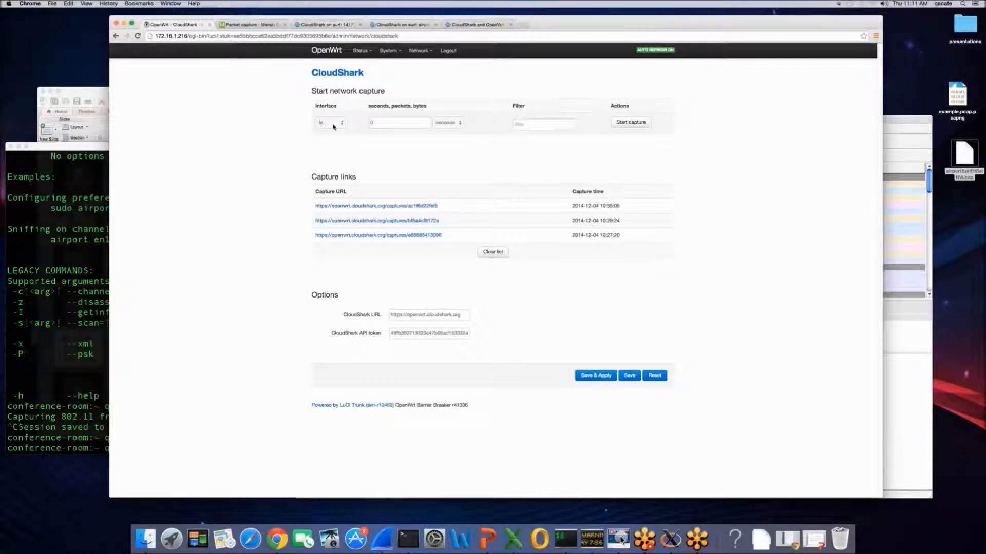
left_click(329, 123)
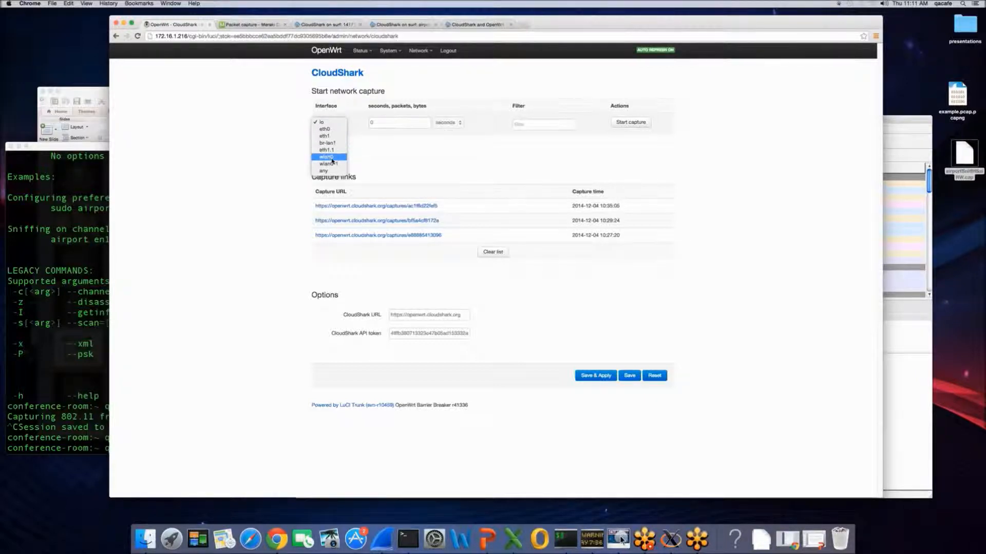
mouse_move(326, 157)
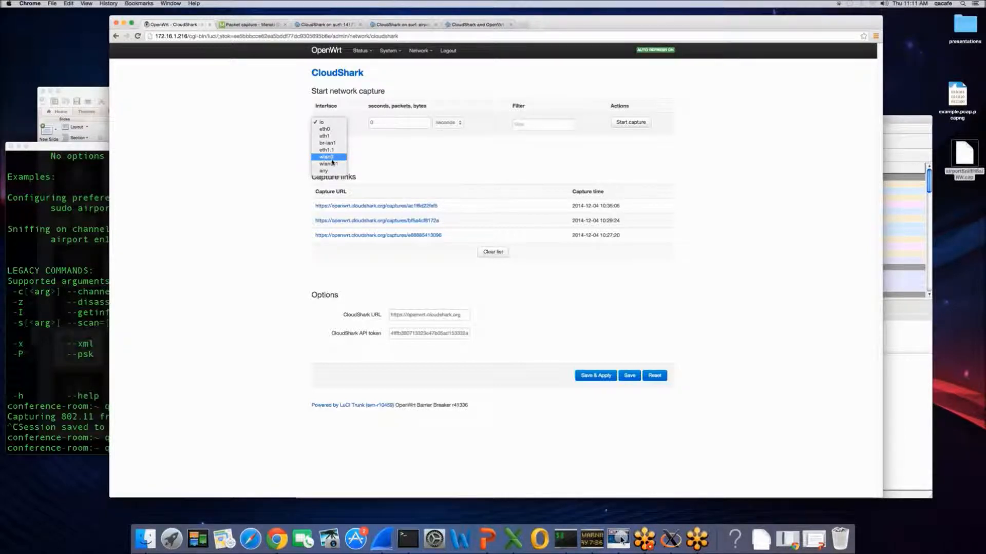
left_click(327, 156)
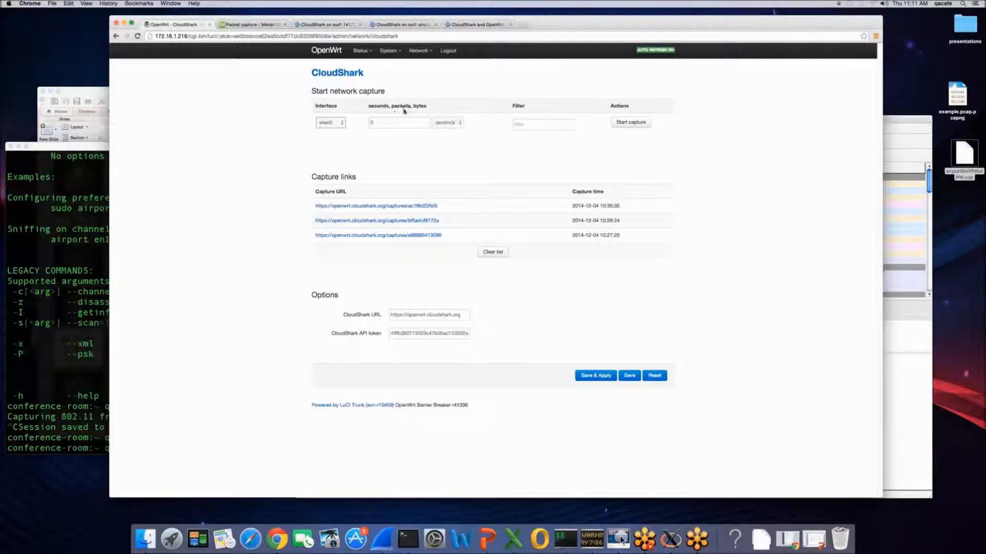
mouse_move(392, 111)
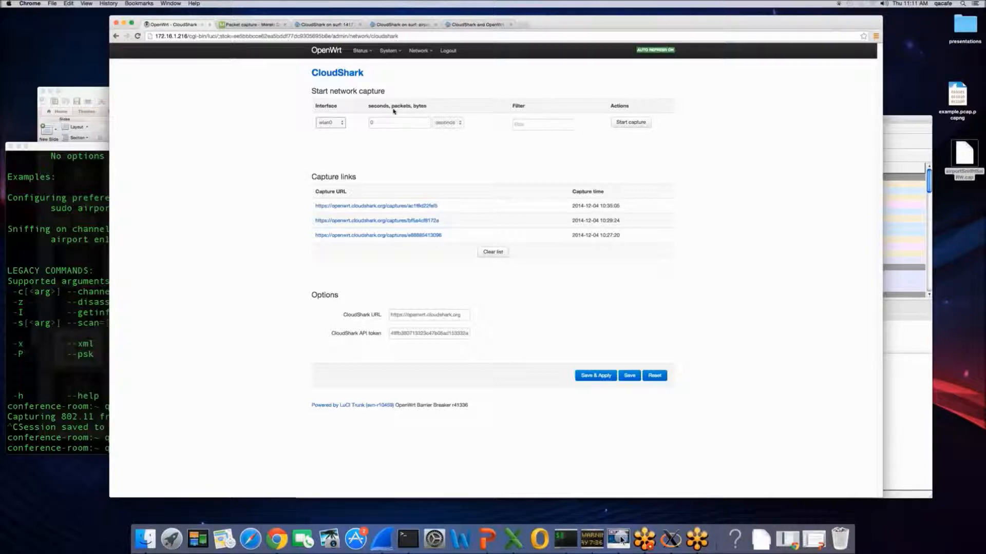
left_click(543, 123)
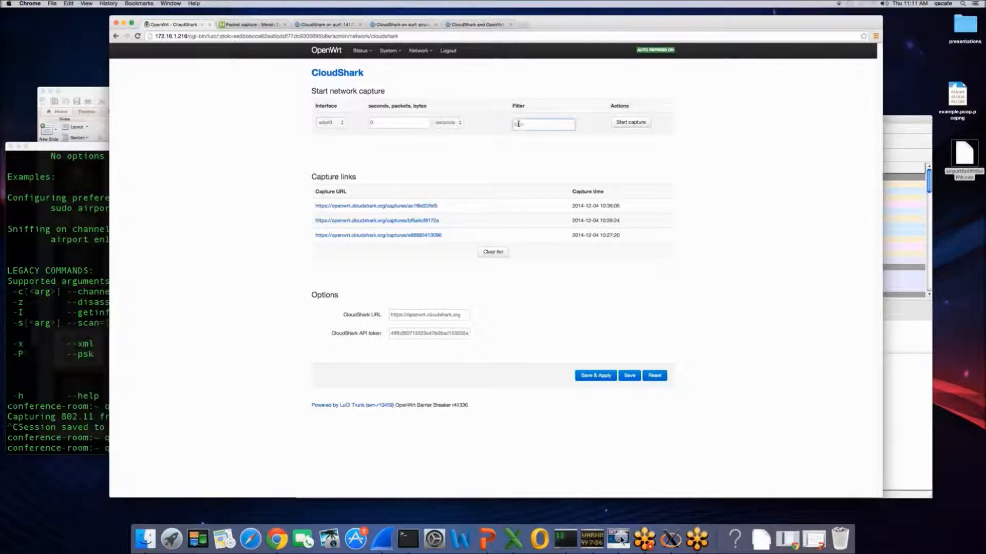
left_click(544, 124)
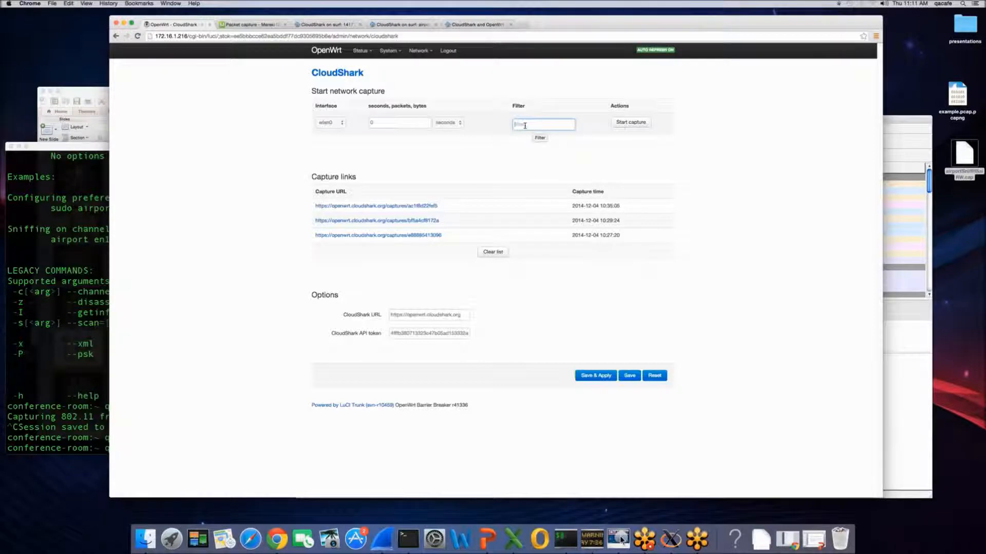
left_click(631, 122)
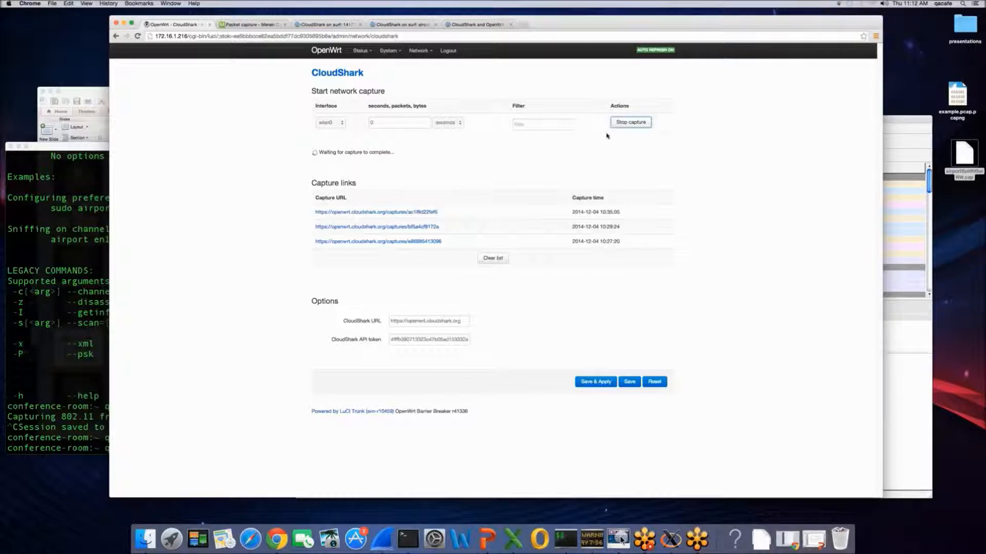
Stop the wlan0 capture so it uploads to CloudShark as a new capture link
left_click(630, 122)
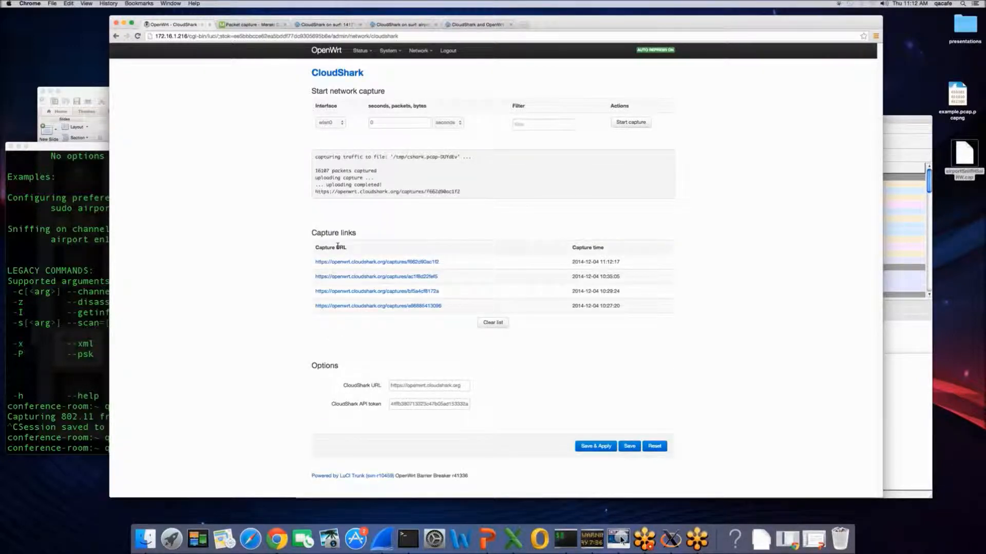
mouse_move(329, 264)
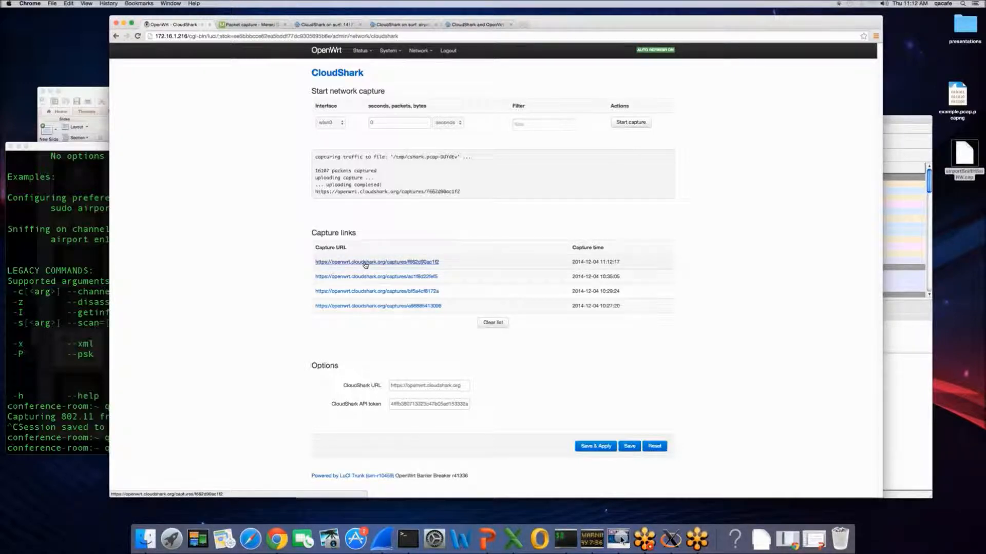
Open the newest capture URL, select packet 5 and expand its Radiotap Header details
left_click(375, 262)
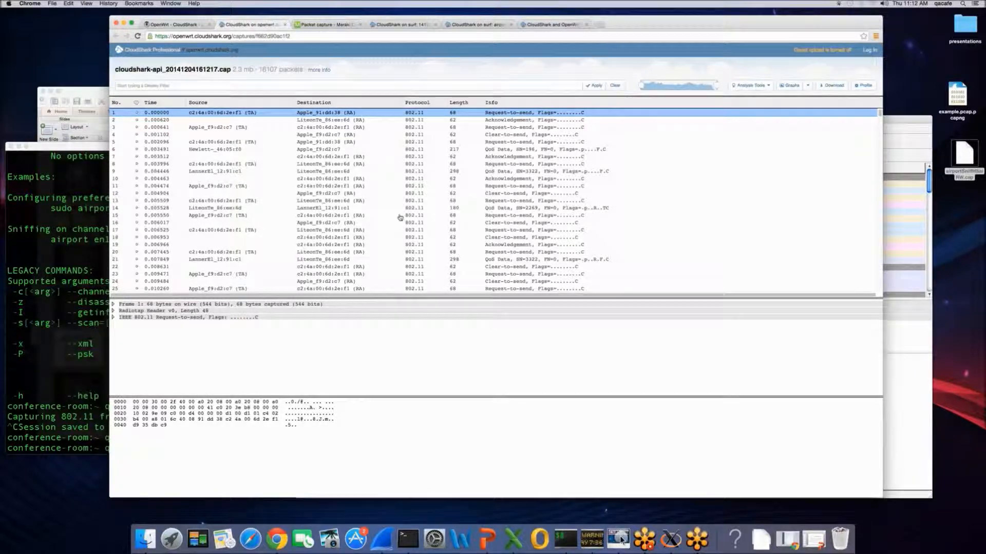
mouse_move(211, 148)
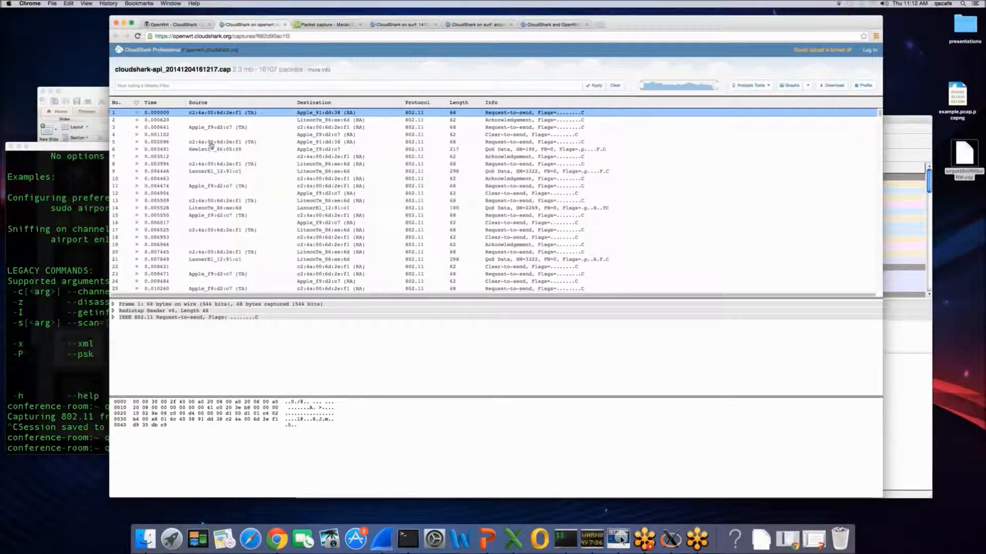
left_click(219, 142)
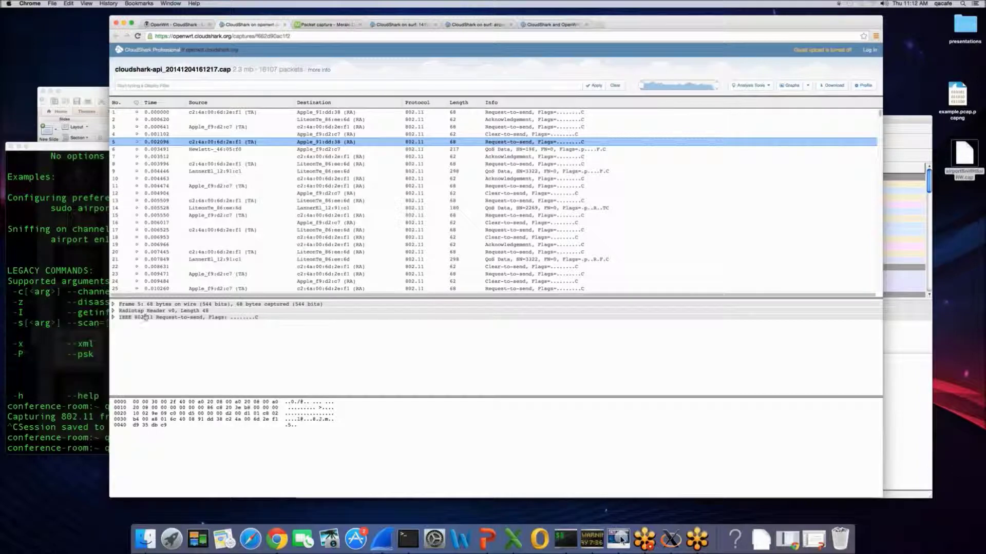
left_click(115, 310)
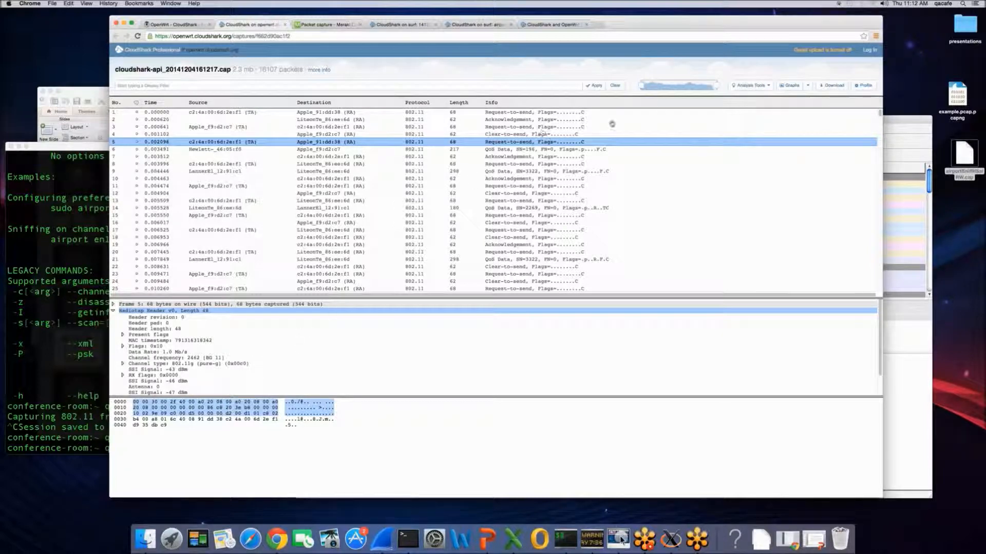
Review the Wireless Network Information list for the router captures, then dismiss it with Done
left_click(750, 85)
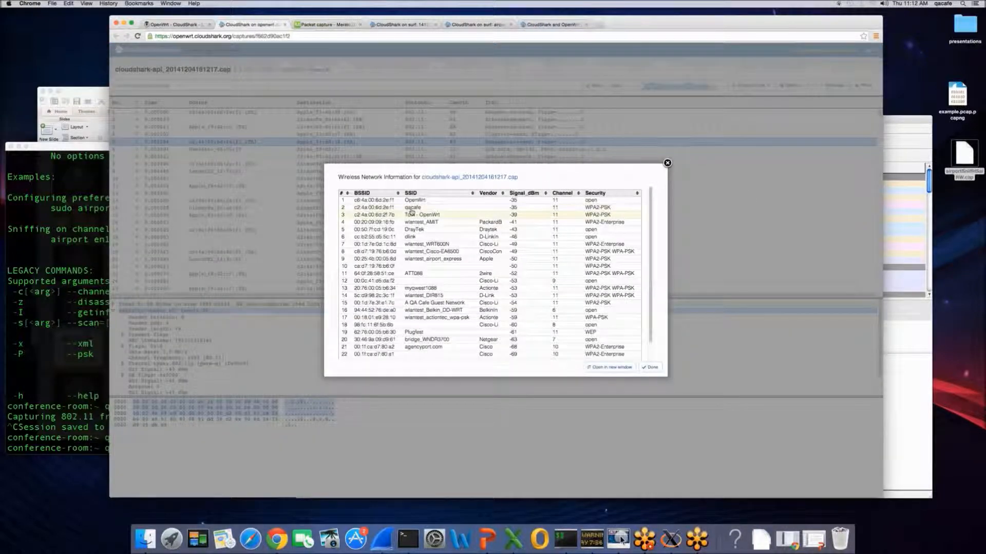
mouse_move(423, 230)
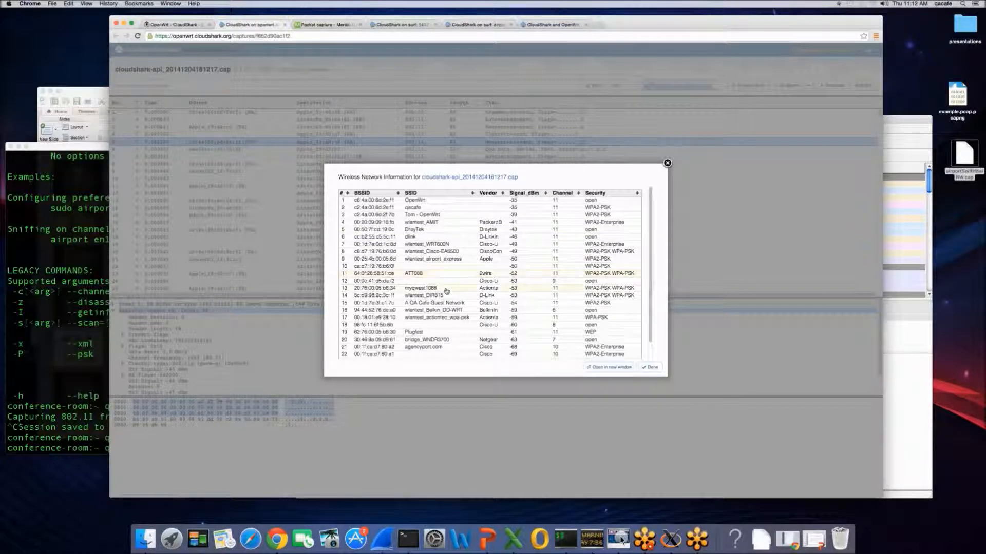
scroll("down", 3)
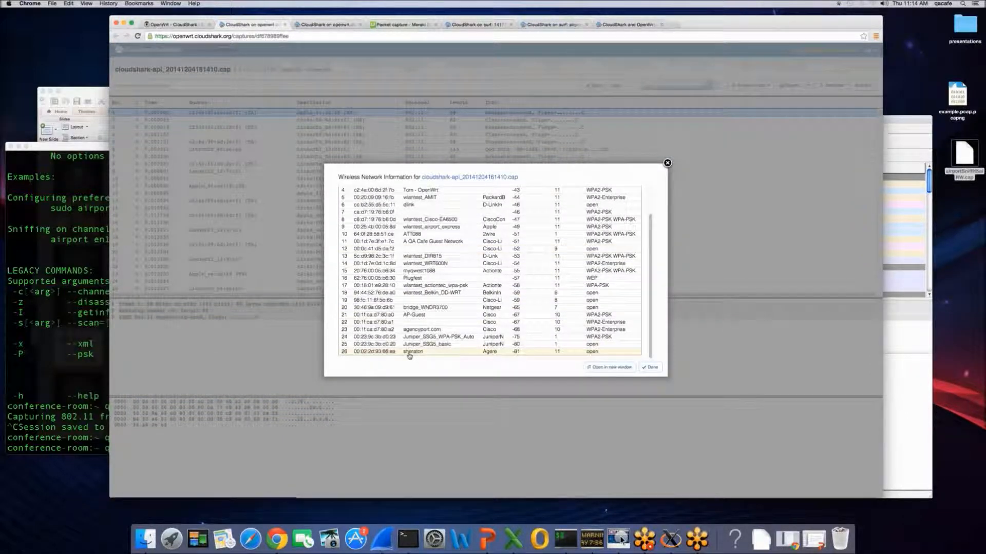
mouse_move(551, 354)
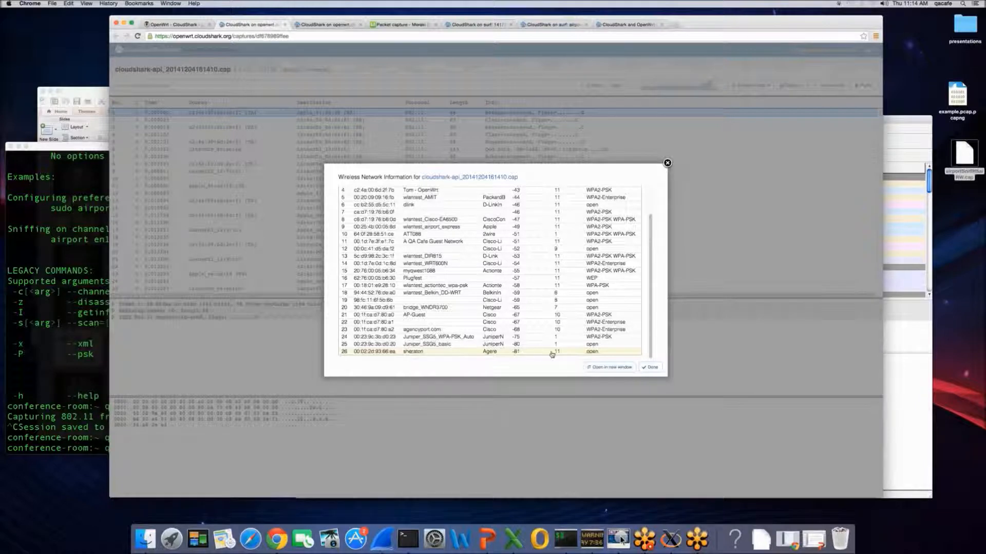
mouse_move(597, 357)
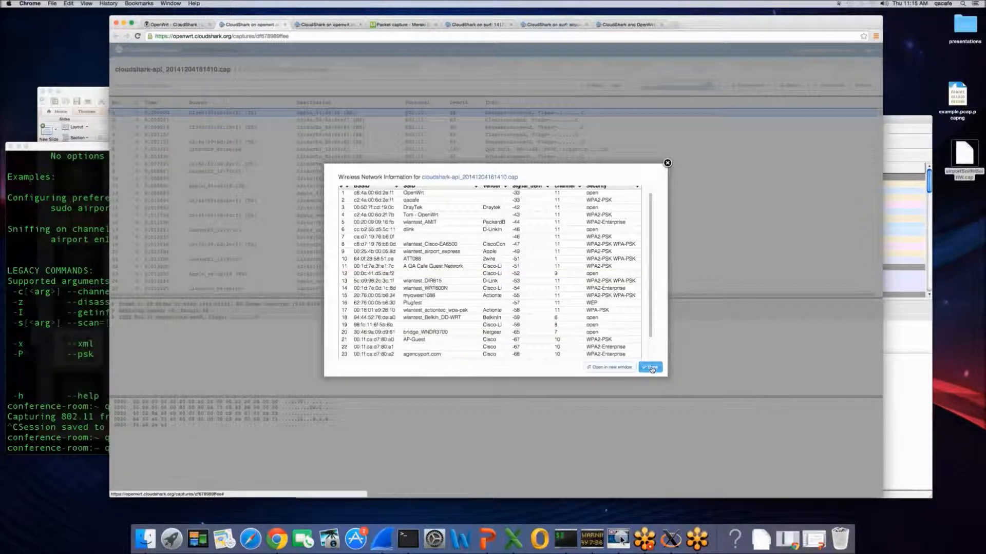
left_click(651, 367)
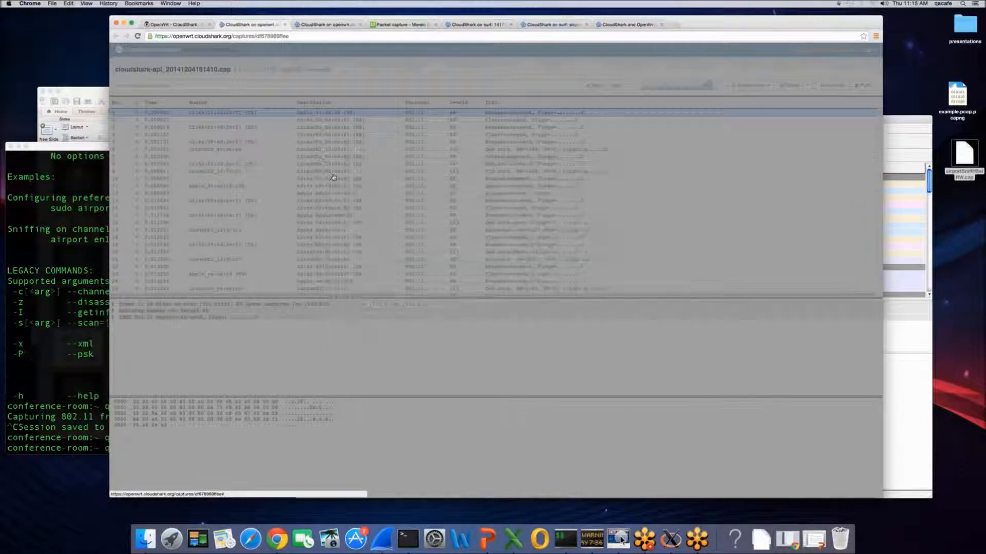
Back in OpenWrt, start a capture filtered to ip on the wlan0-1 interface
left_click(175, 26)
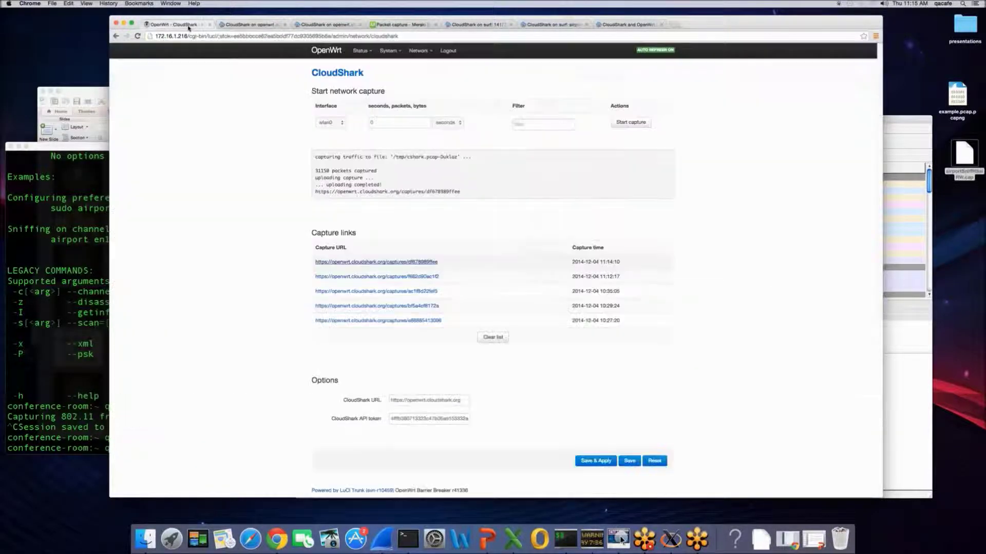
left_click(544, 124)
type("ip")
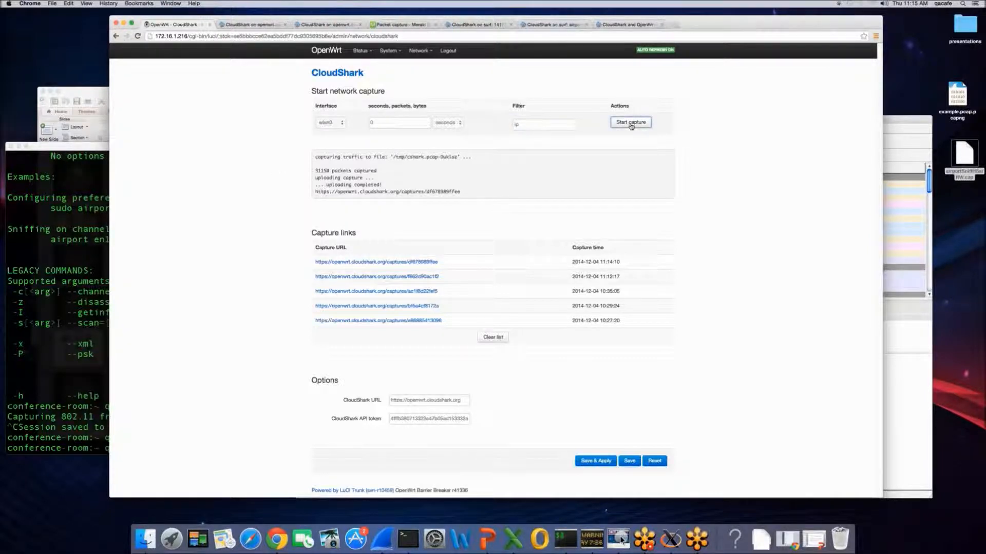
mouse_move(464, 145)
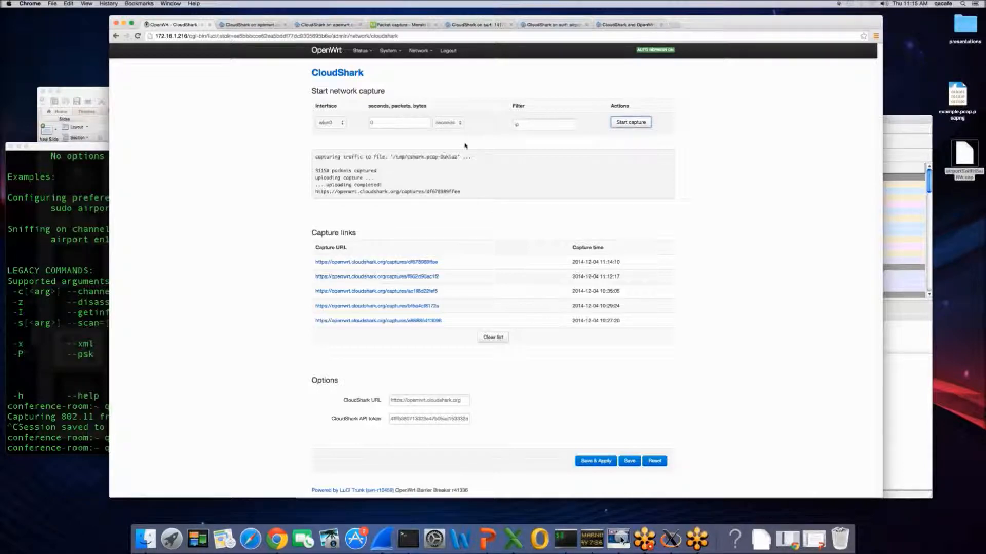
left_click(329, 123)
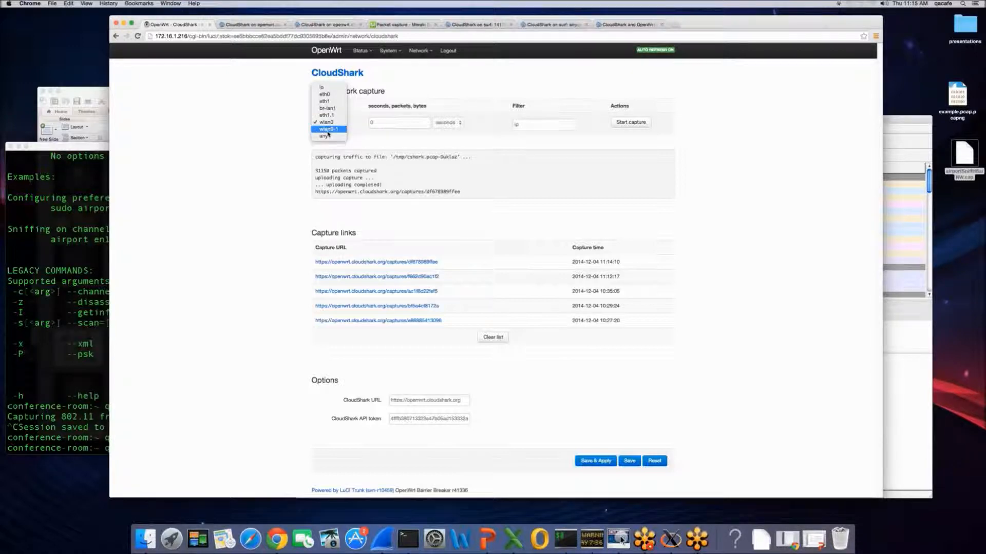
left_click(327, 129)
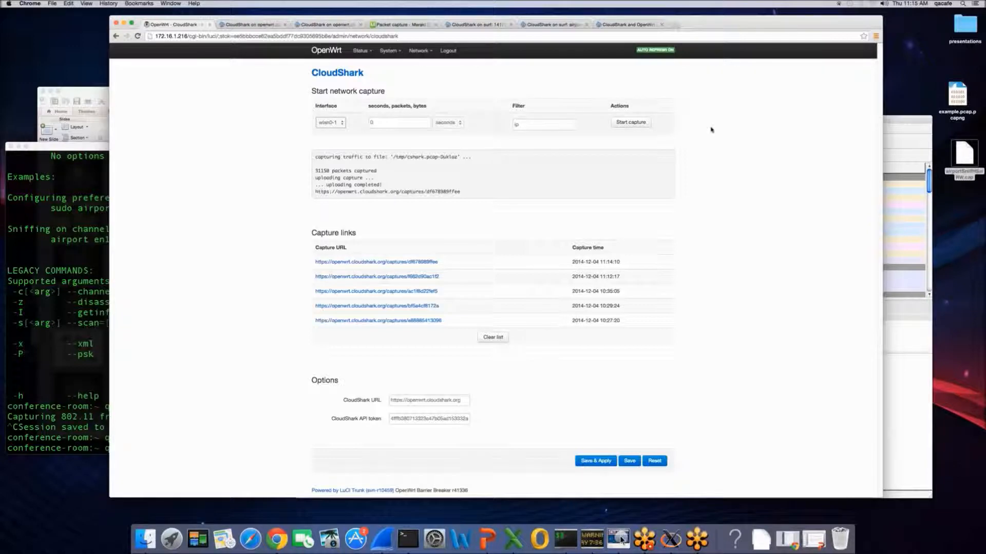
mouse_move(633, 126)
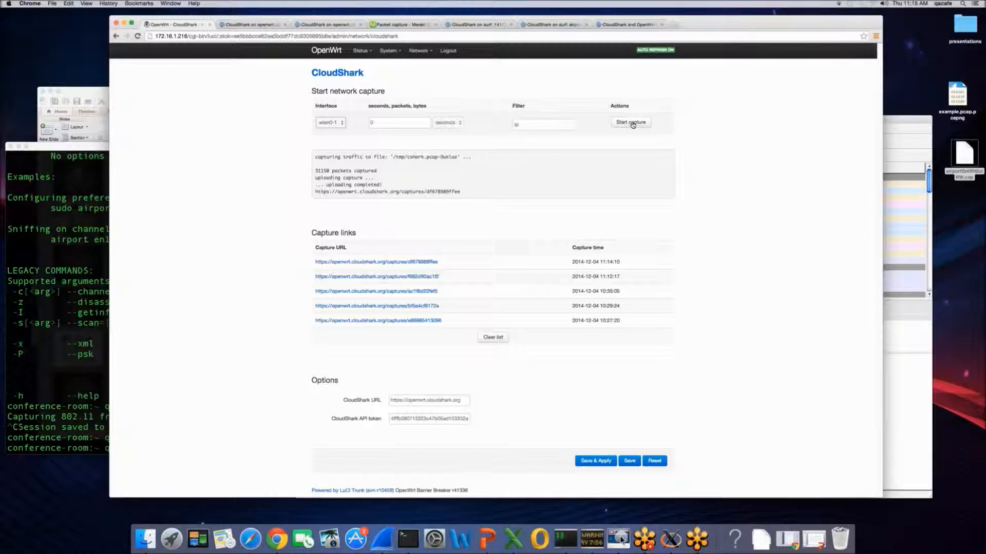
left_click(630, 122)
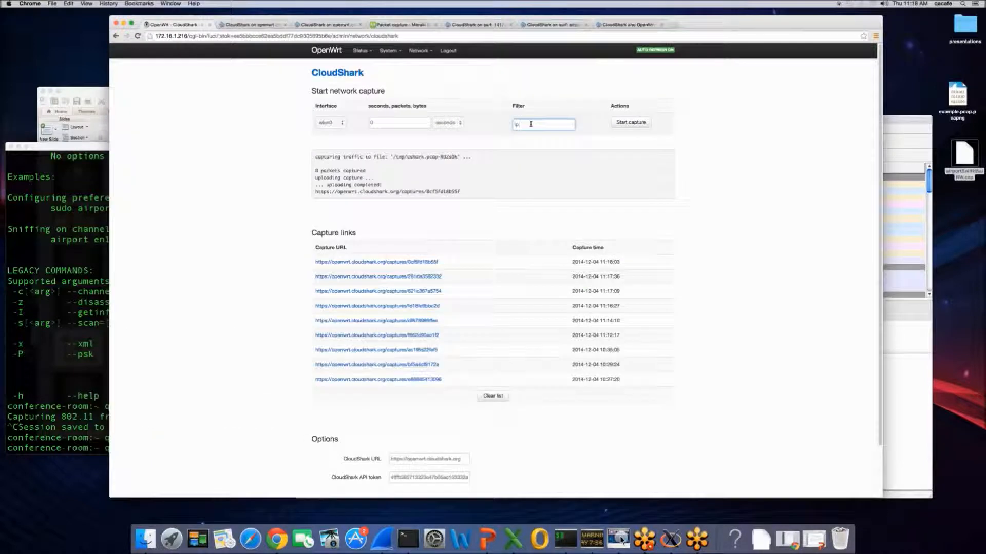
left_click(359, 50)
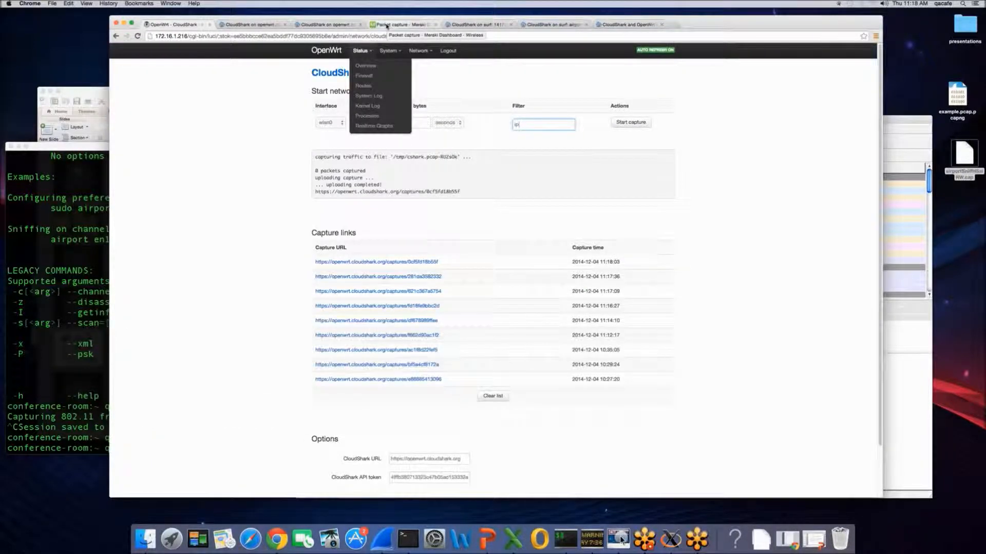
In Meraki, view the wireless Overview and the gateway access point, then return to Packet capture
left_click(401, 39)
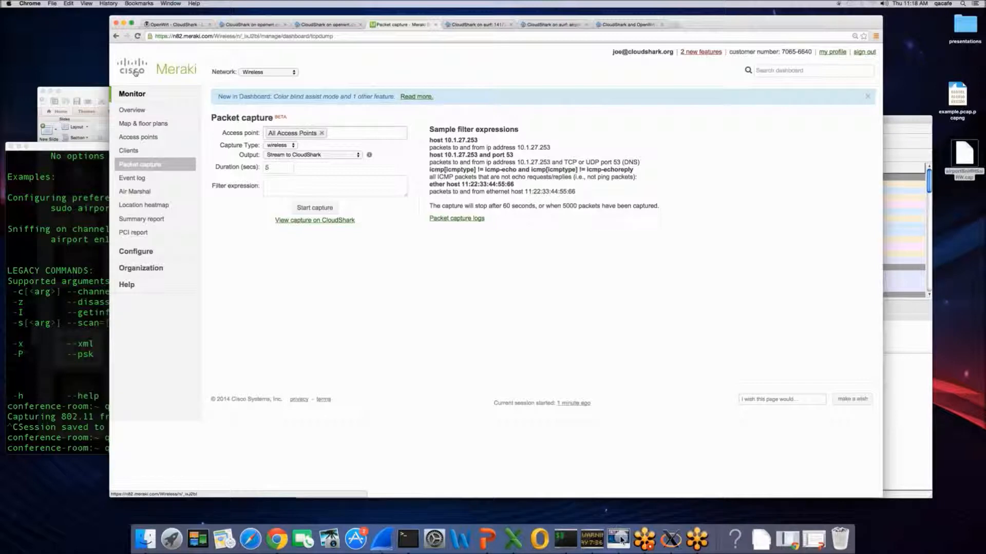
left_click(131, 110)
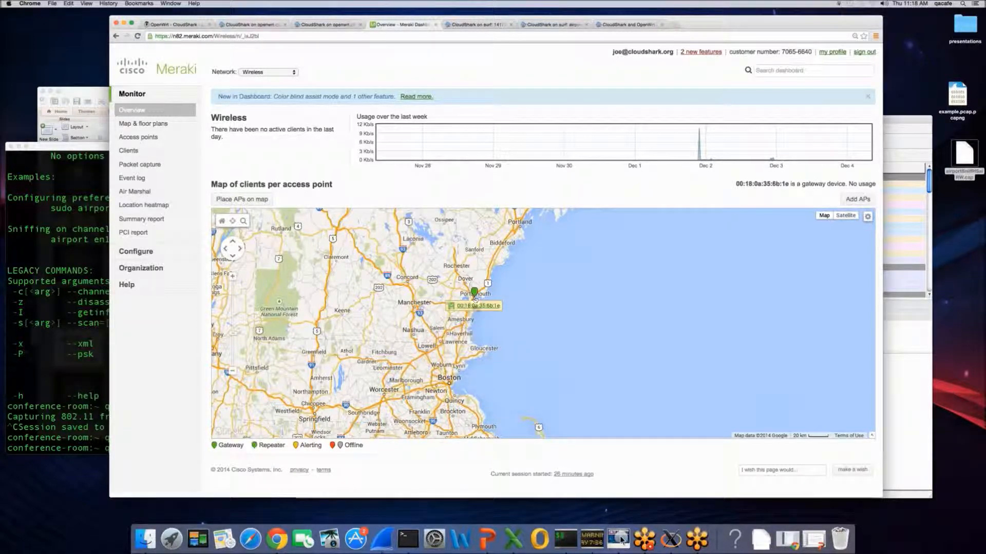
left_click(137, 138)
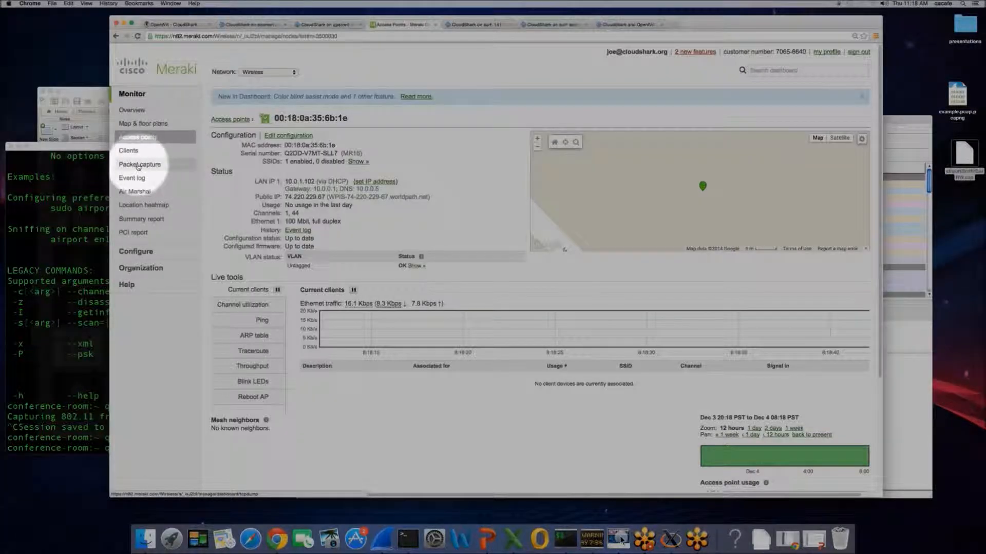
left_click(139, 165)
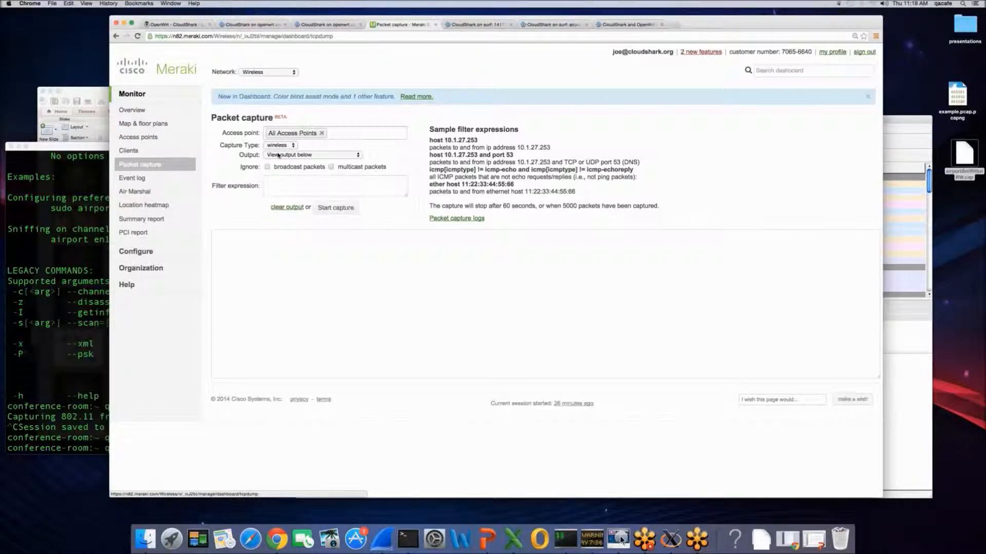
Set the capture output to Stream to CloudShark with a duration of 5 seconds
left_click(312, 154)
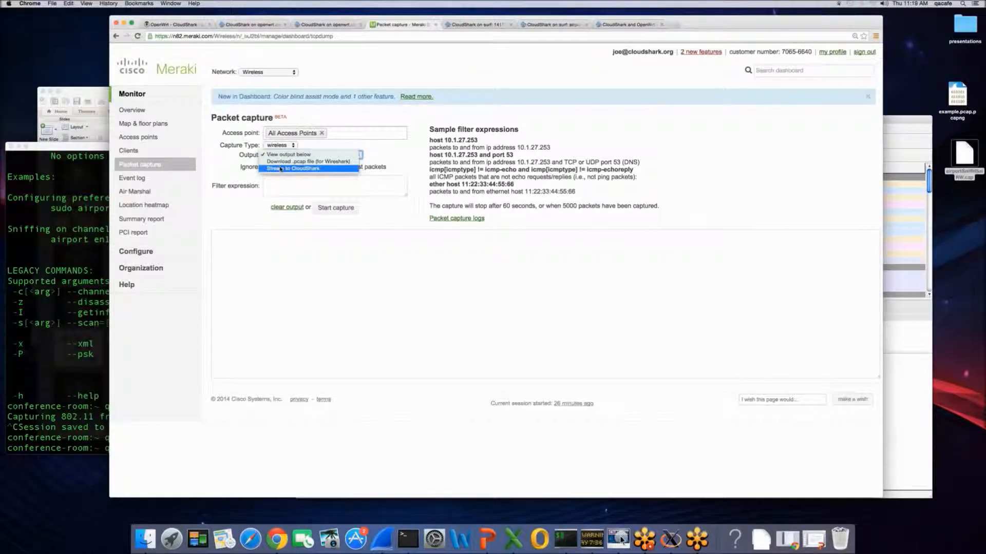
left_click(309, 168)
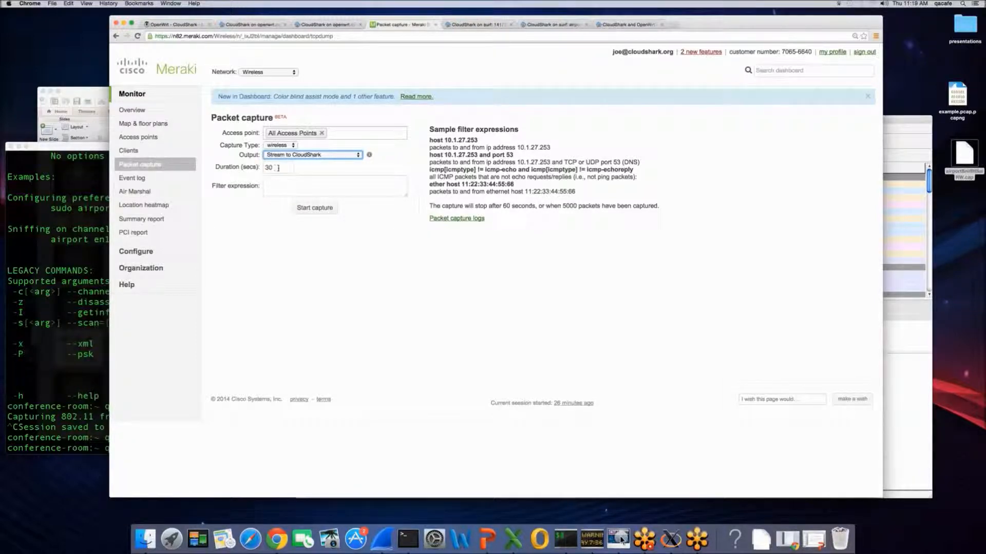
left_click(276, 167)
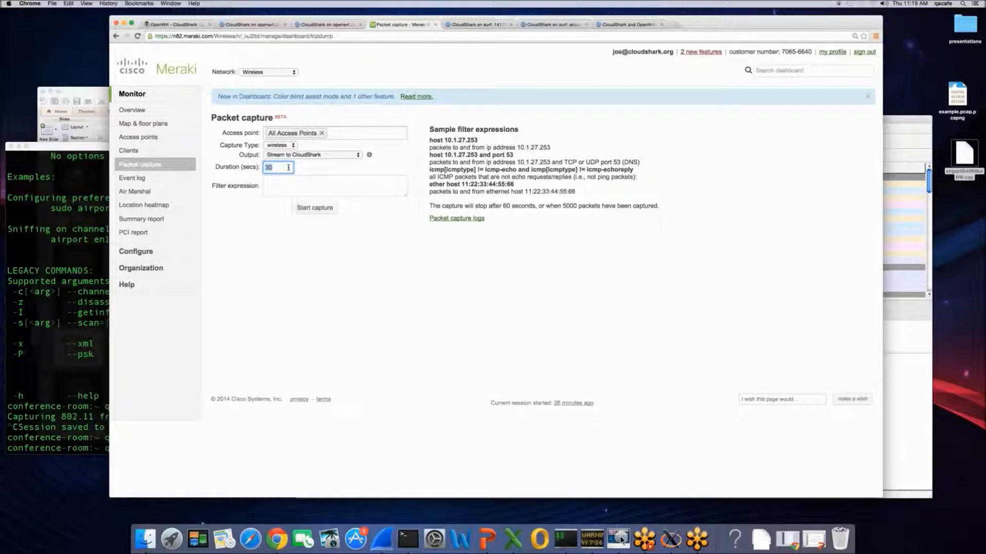
type("5")
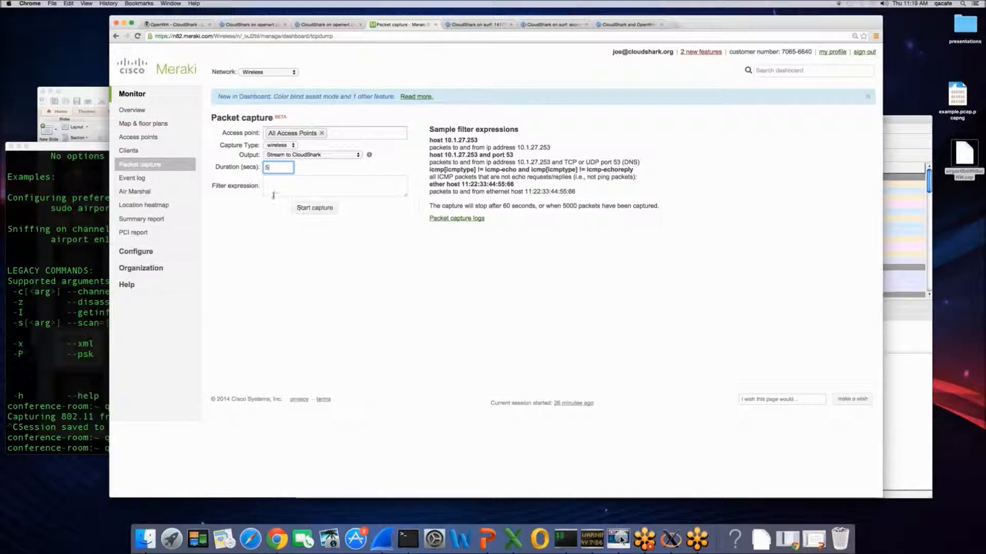
left_click(334, 185)
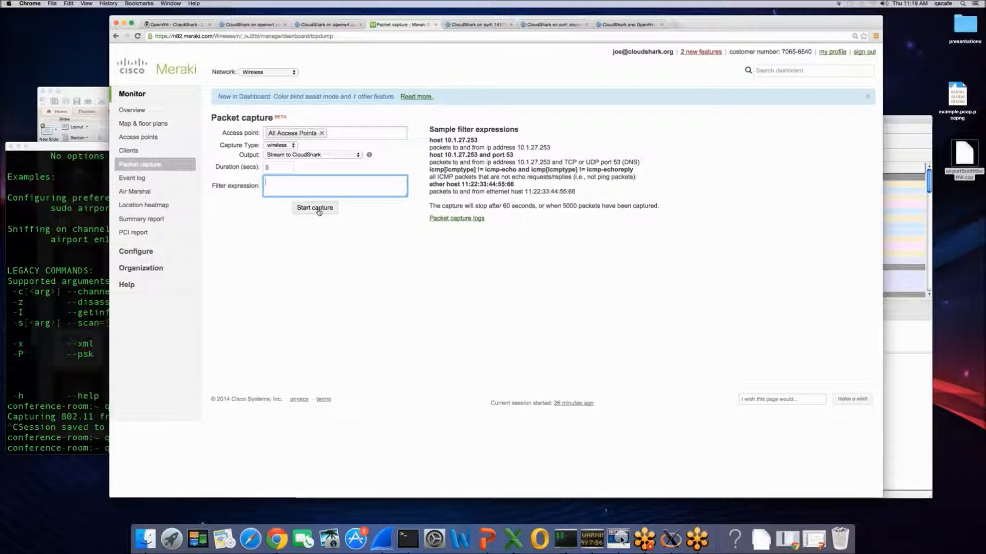
Run the 5-second capture and view the finished result on CloudShark
left_click(314, 208)
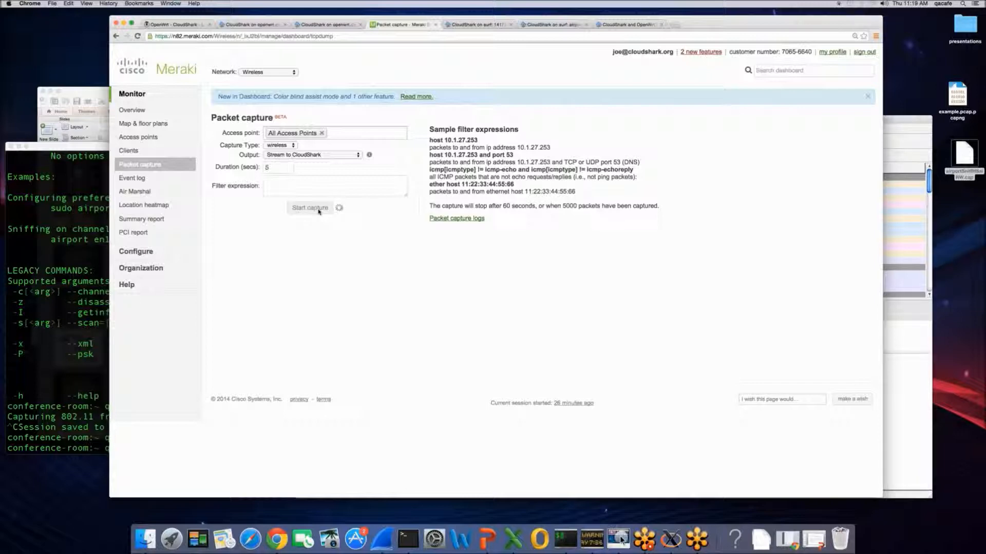
left_click(315, 208)
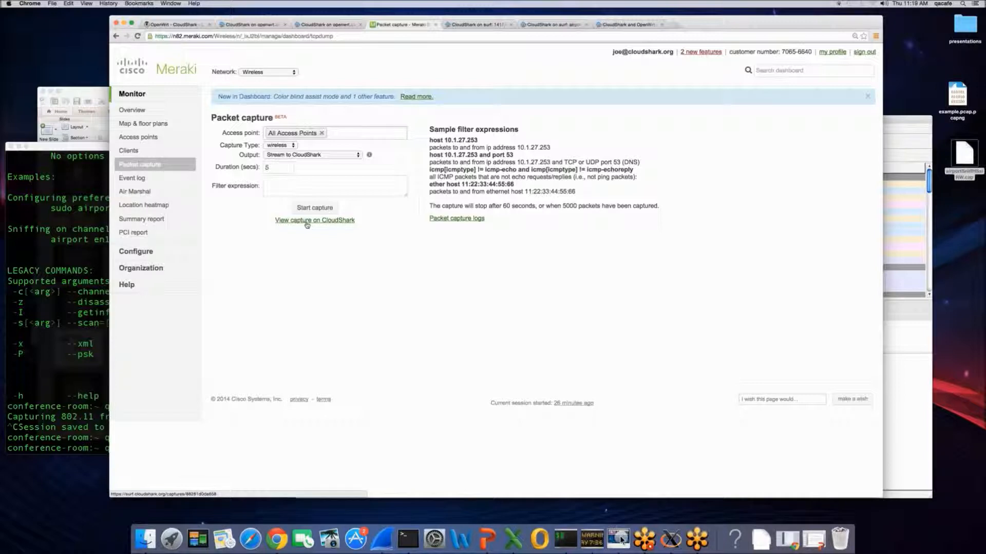
left_click(314, 220)
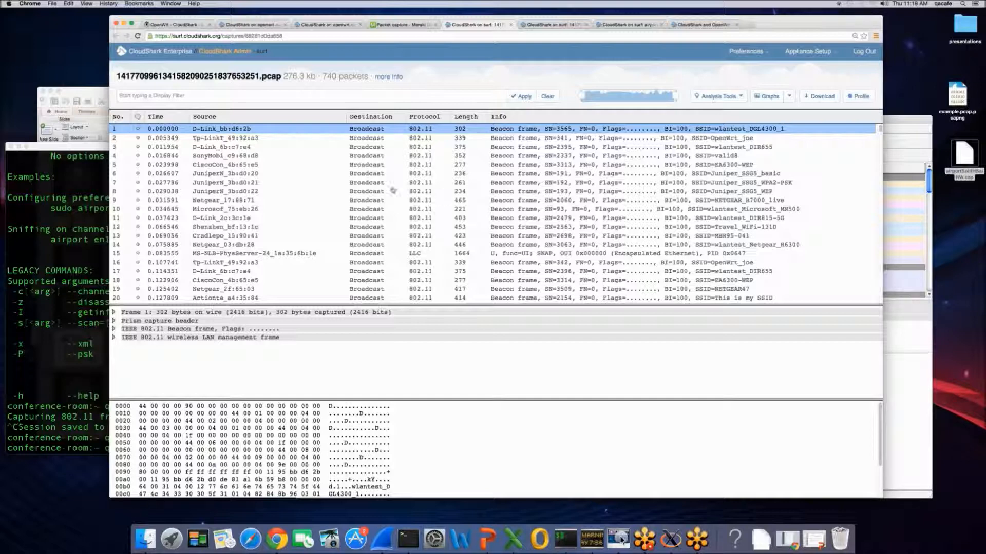
Expand packet 1's Prism capture header to show its channel, RSSI, signal and data rate fields
scroll("down", 3)
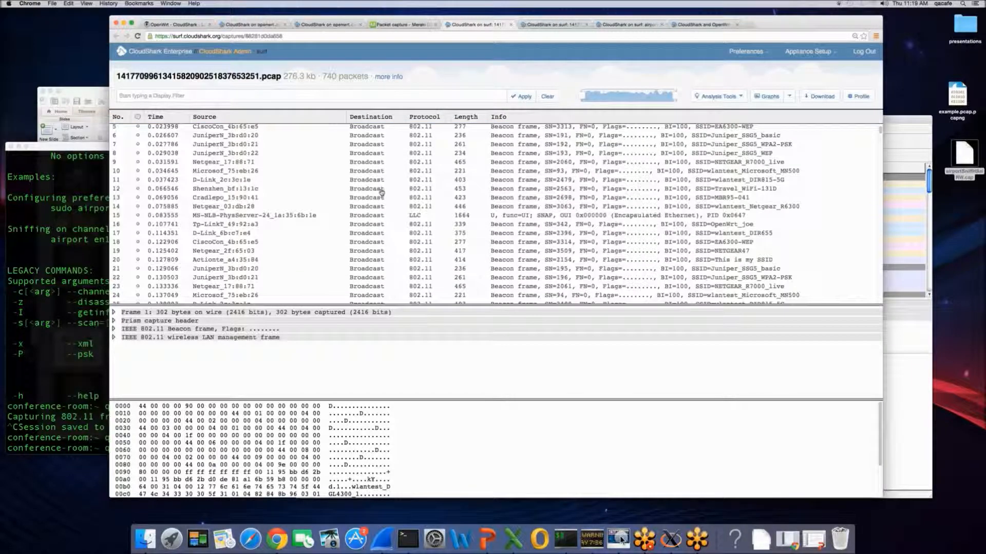
scroll("down", 3)
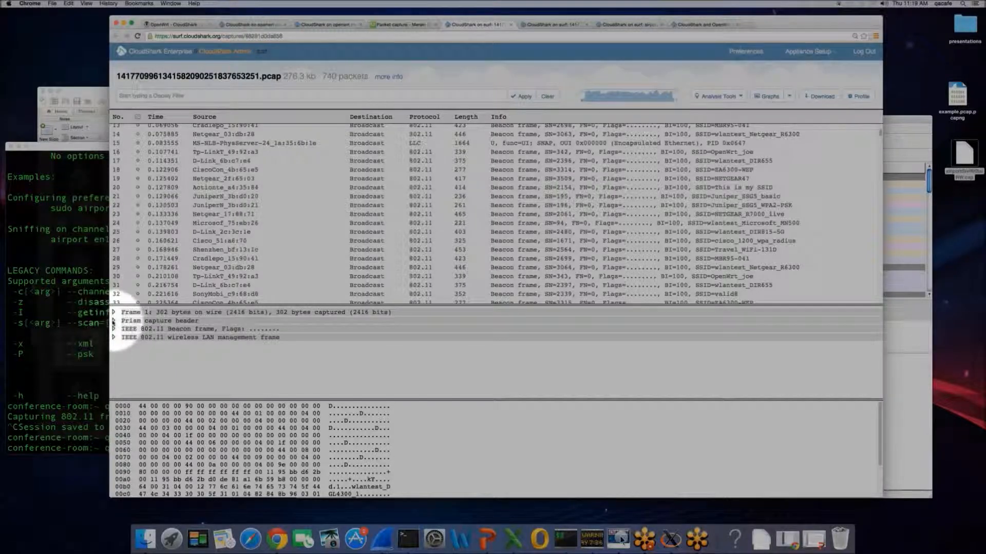
left_click(114, 320)
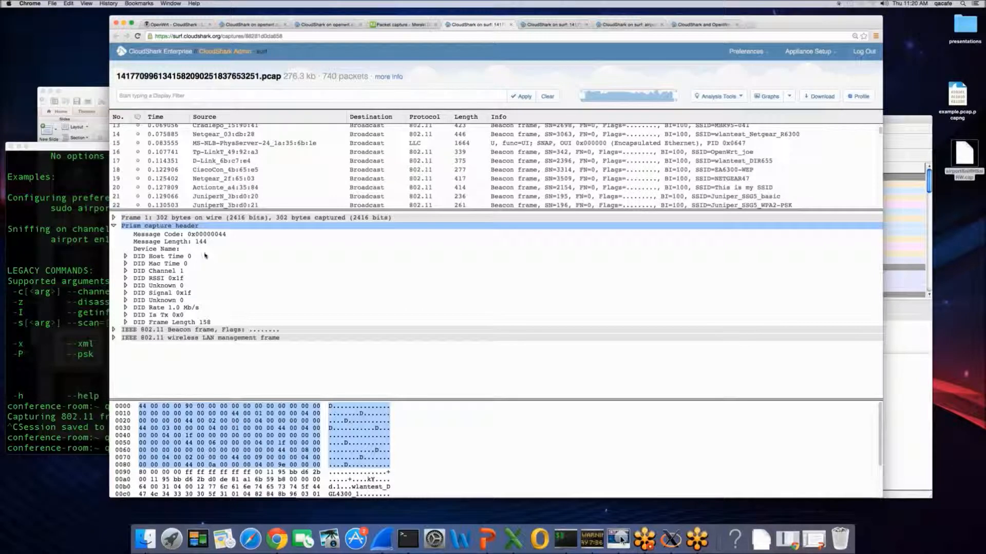
mouse_move(207, 238)
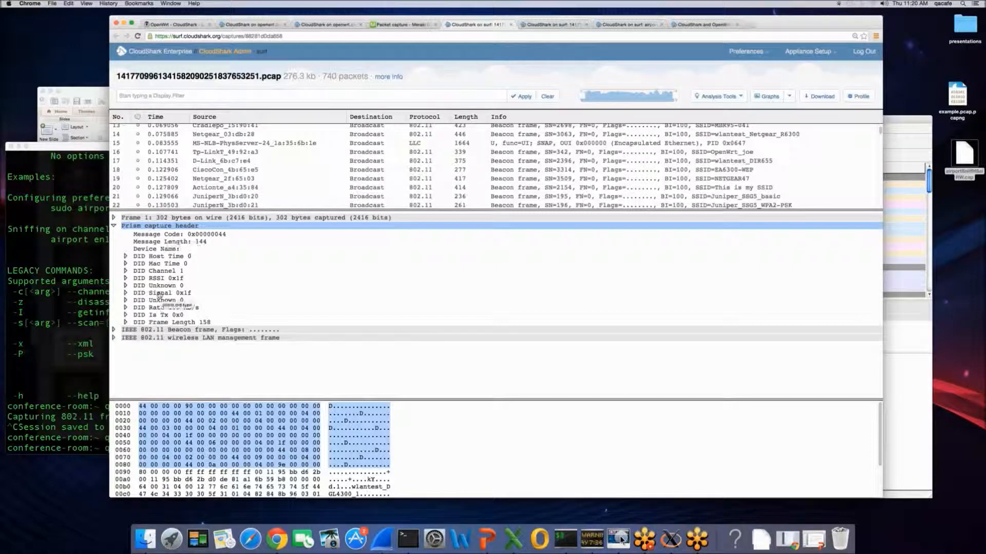
mouse_move(156, 299)
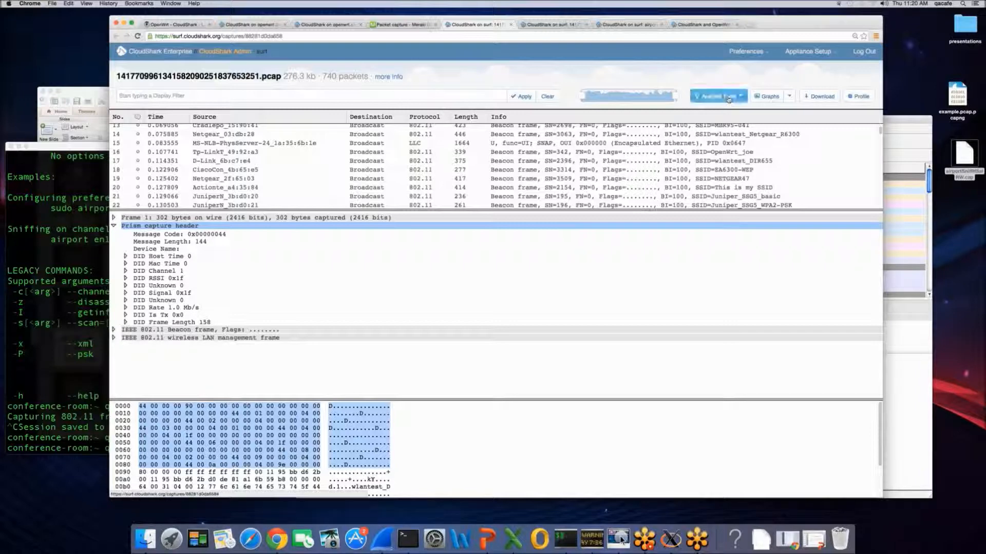
Show Analysis Tools > Wireless Networks and browse the SSIDs, vendors, signal, channels and security
left_click(718, 97)
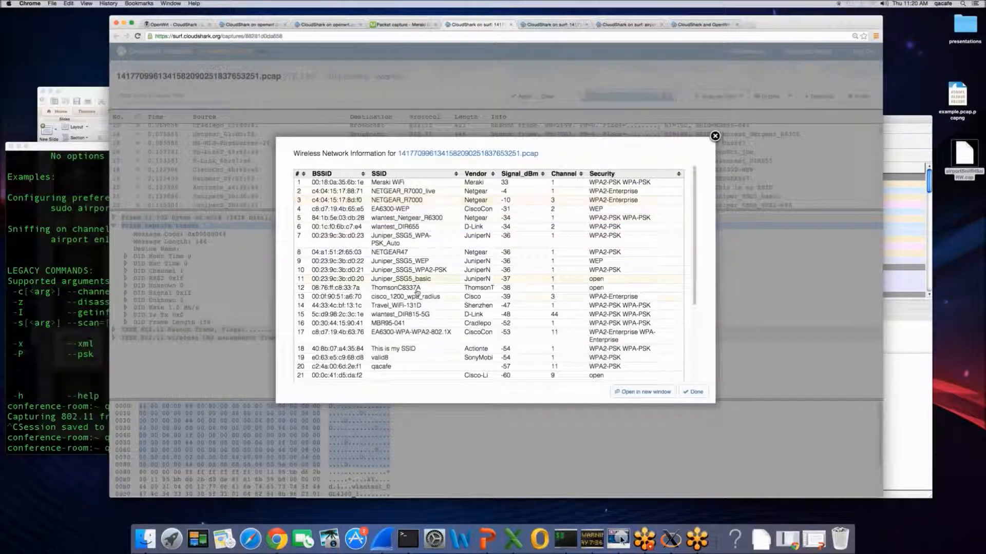
scroll("down", 3)
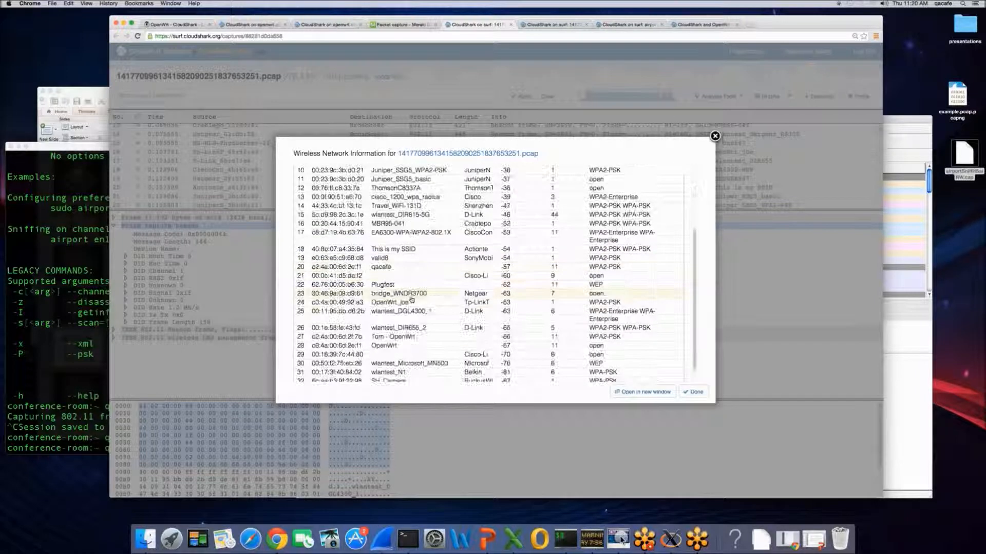
scroll("down", 3)
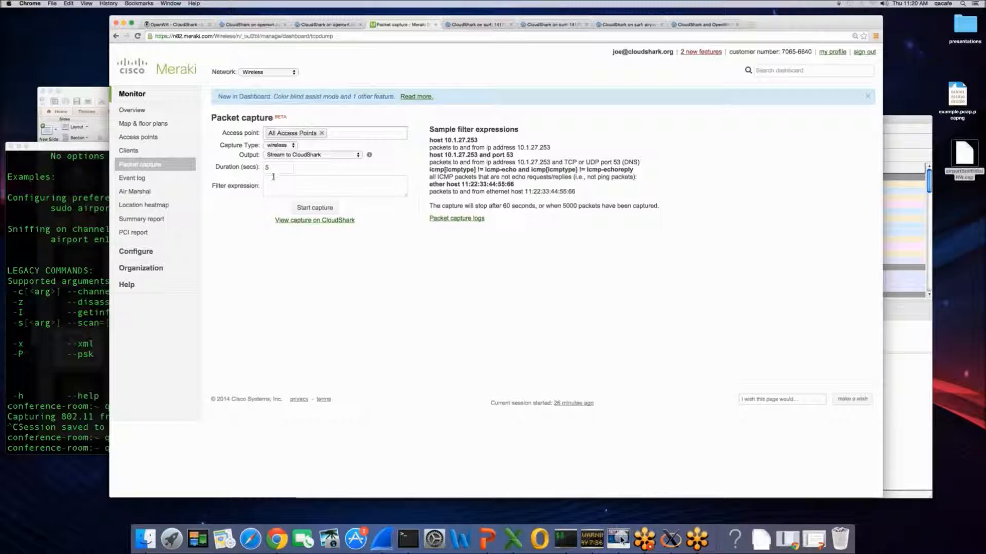
Run a 30-second Meraki capture filtered to http and stream it to CloudShark
type("http")
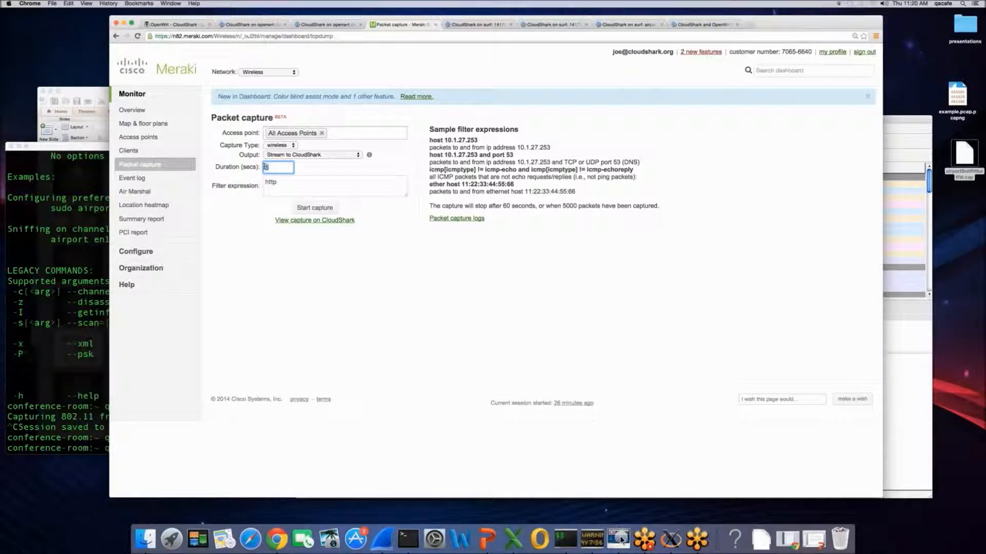
left_click(315, 208)
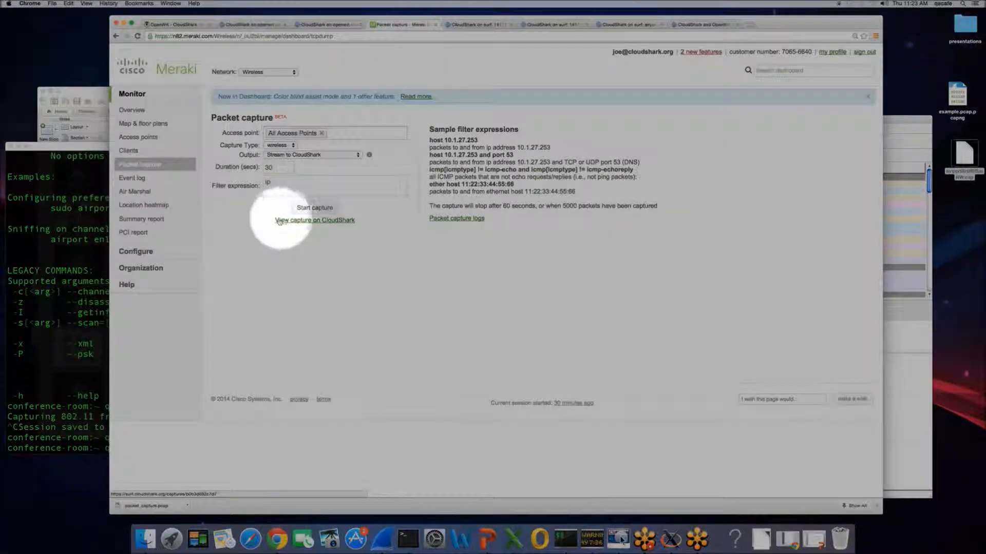
left_click(315, 220)
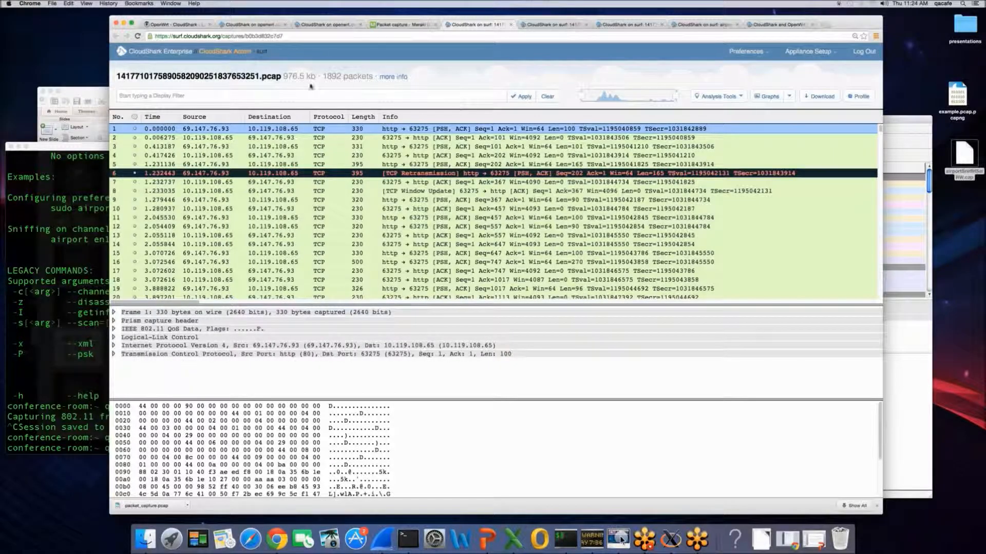
Show the Analysis Tools menu for the 1892-packet HTTP capture
left_click(718, 96)
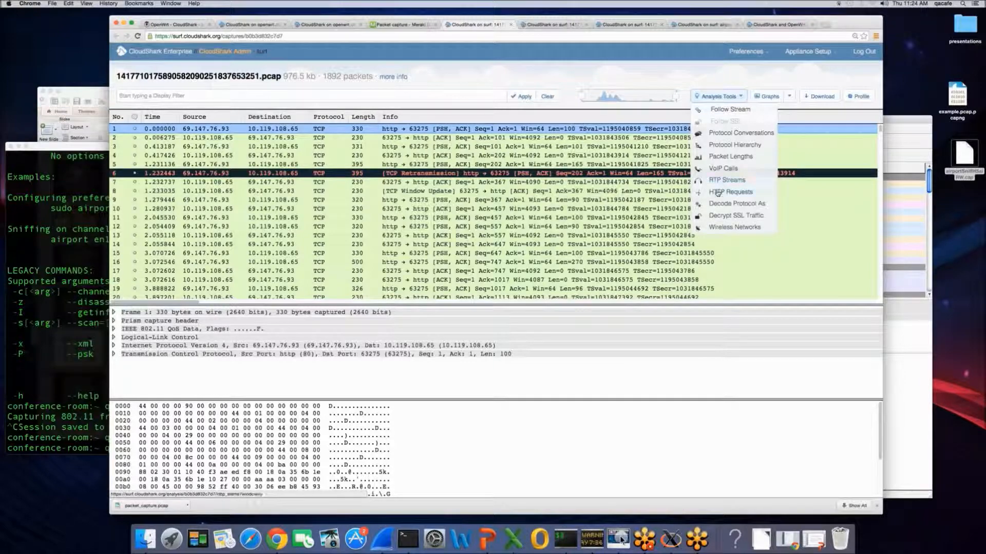
Chart HTTP Requests by Host, 73 requests with ads.cnn.com leading at 17
left_click(730, 192)
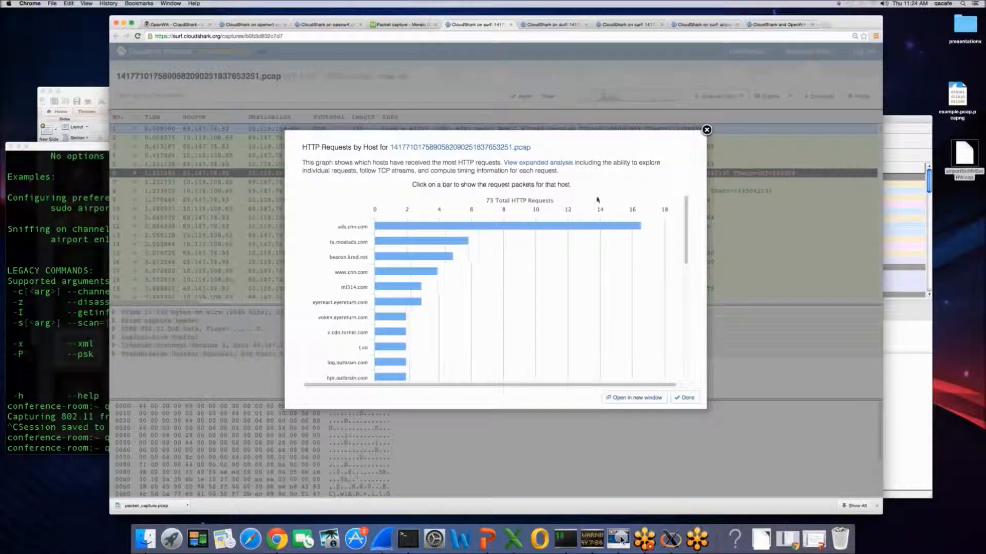
mouse_move(445, 232)
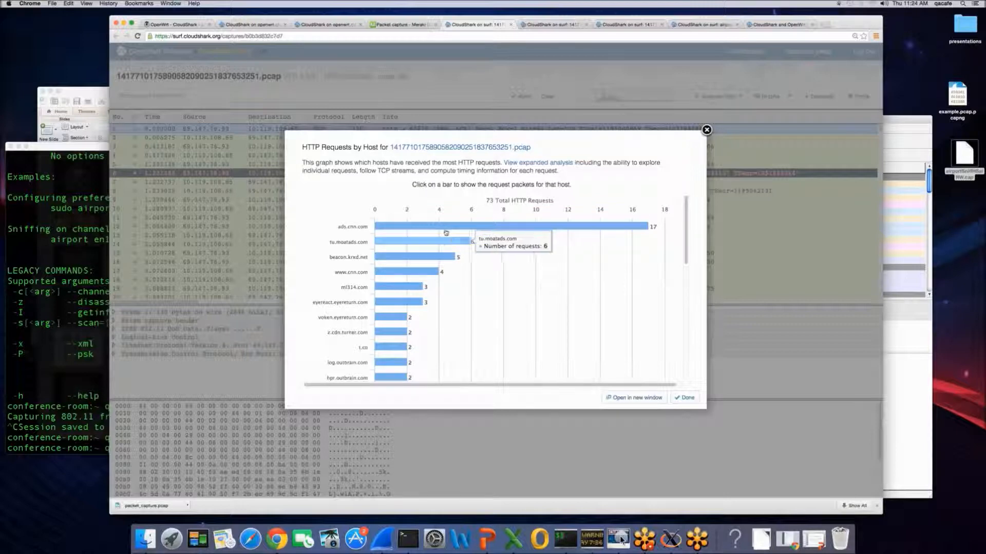
mouse_move(447, 240)
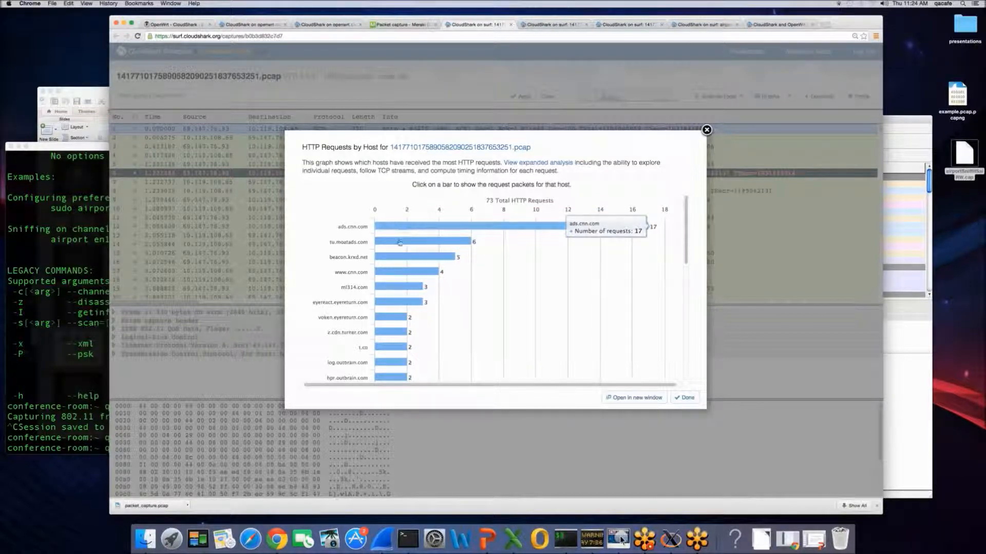
mouse_move(395, 347)
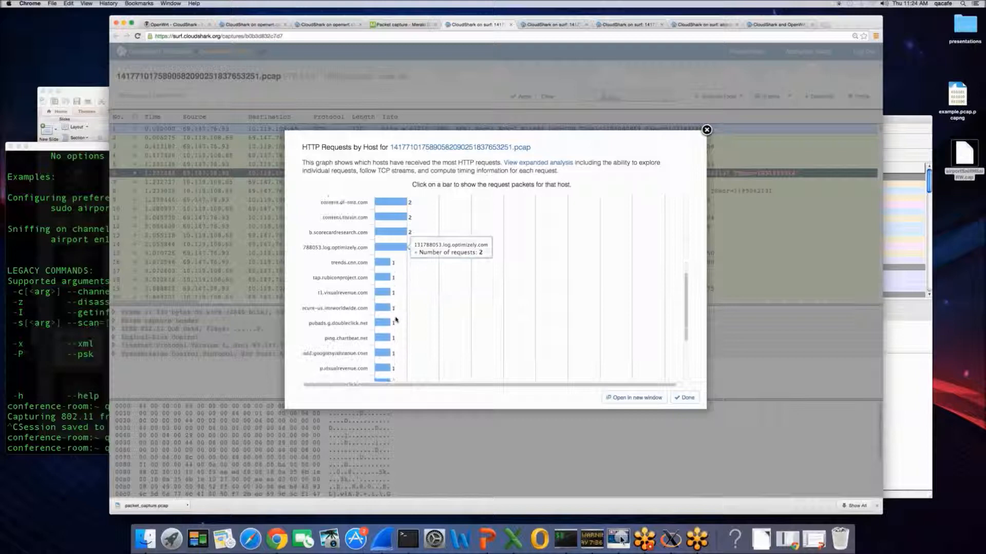
scroll("down", 3)
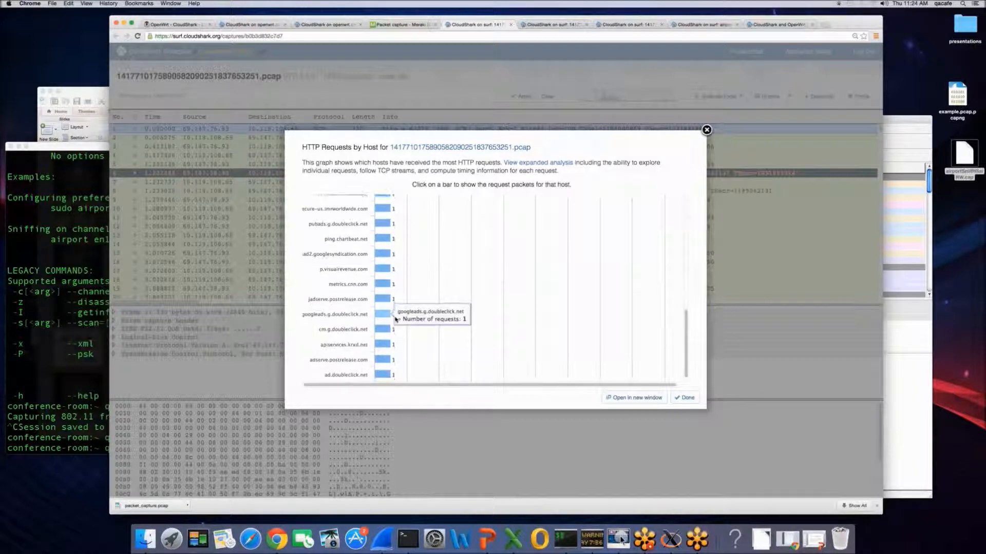
mouse_move(395, 337)
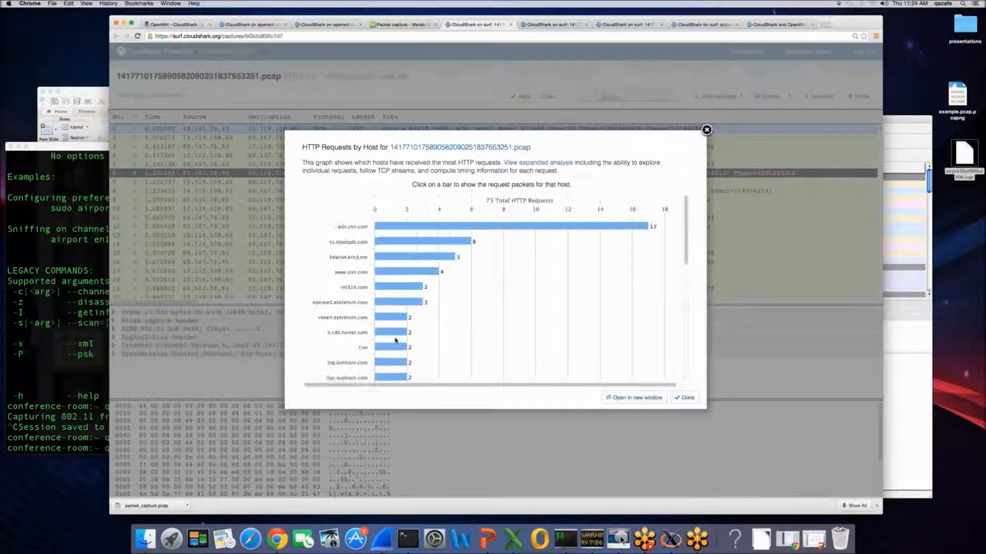
mouse_move(402, 230)
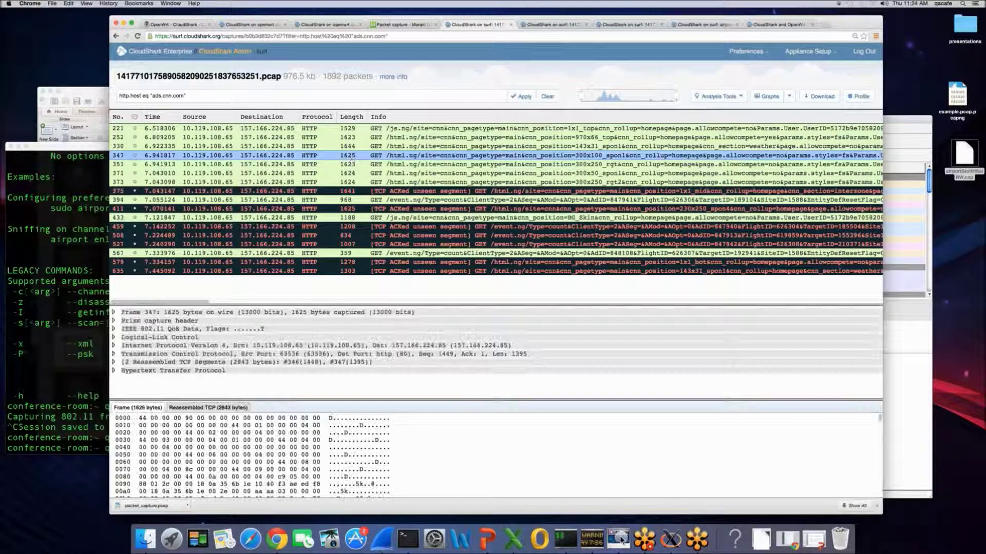
Follow the TCP stream of the ads.cnn.com request to show stream 40's full HTTP conversation
left_click(718, 96)
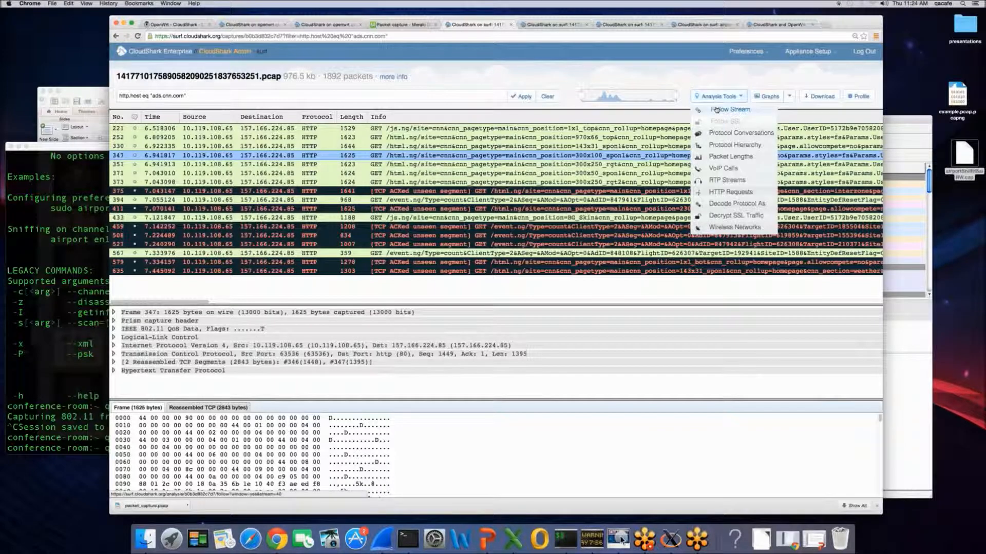
left_click(730, 109)
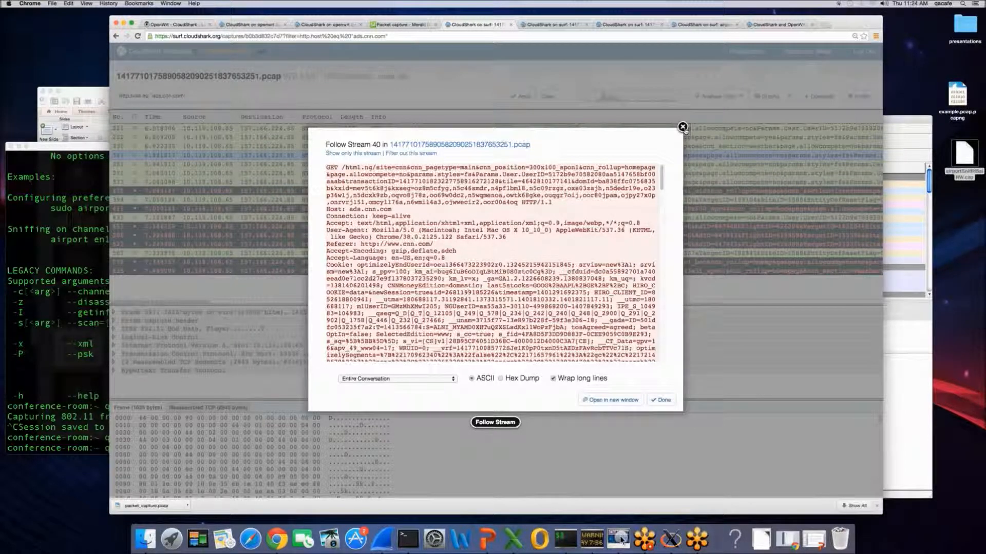
left_click(682, 127)
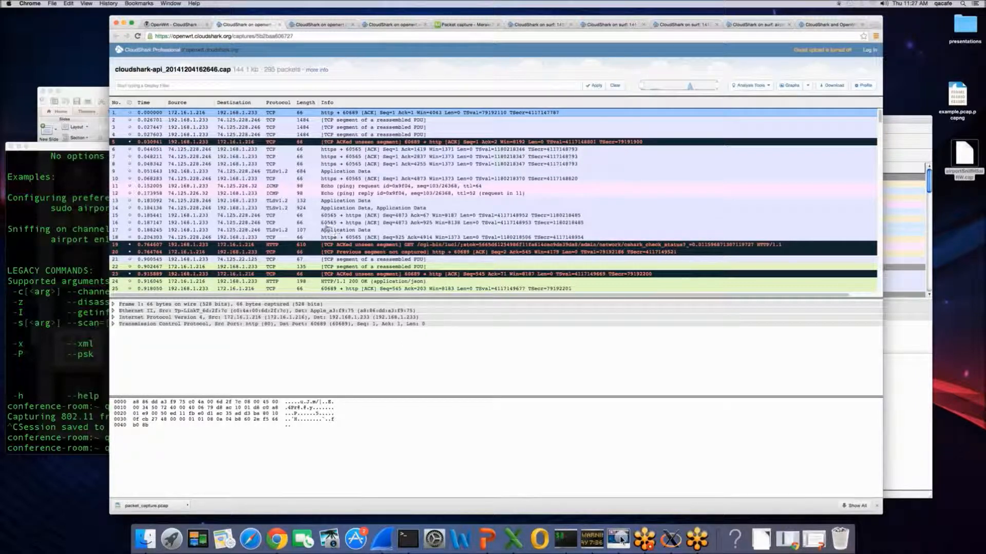
Show Wireshark's Capture preferences and the interface options for en0 with buffer size and promiscuous mode
left_click(617, 538)
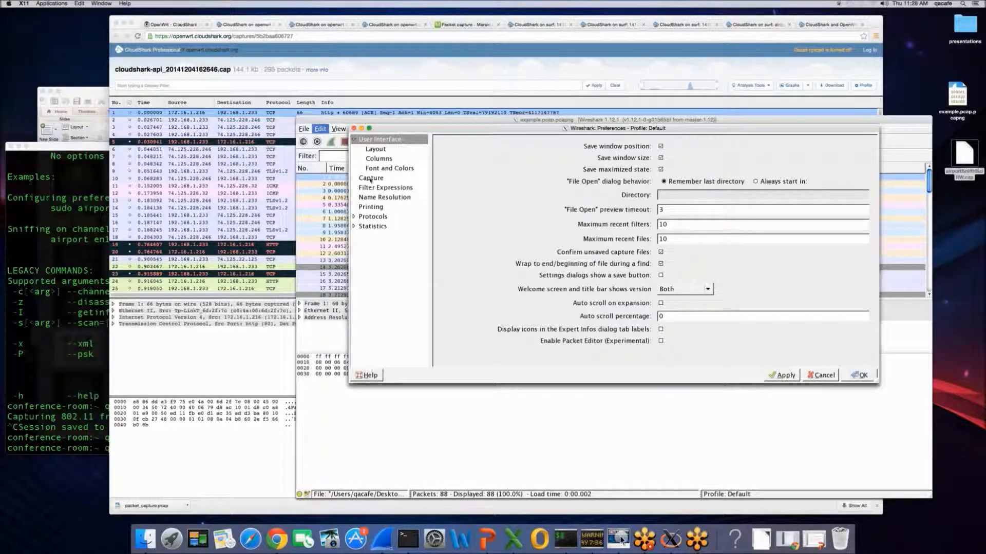
left_click(370, 178)
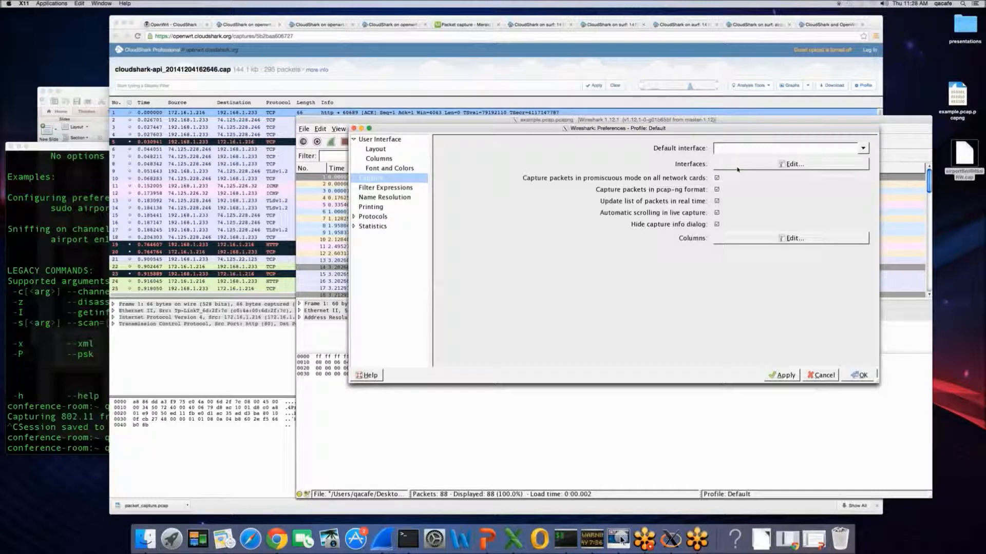
left_click(790, 164)
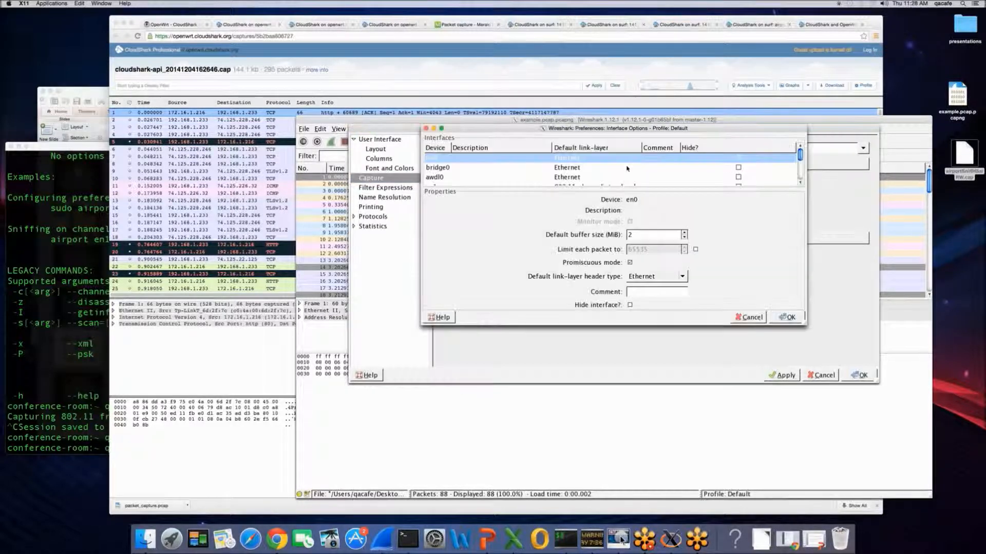
Review en1's interface options (monitor mode, 802.11 plus radiotap header) and cancel without changes
scroll("down", 3)
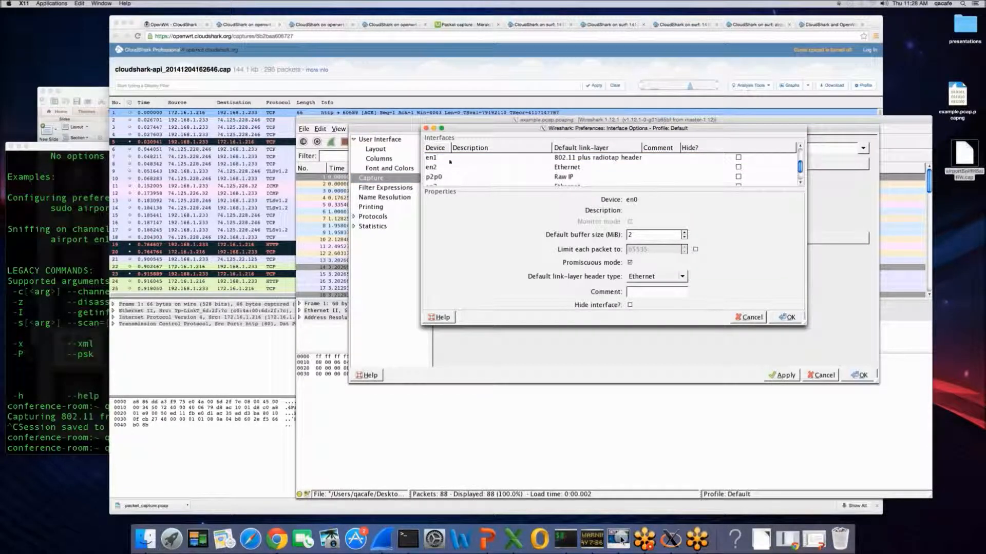
left_click(433, 157)
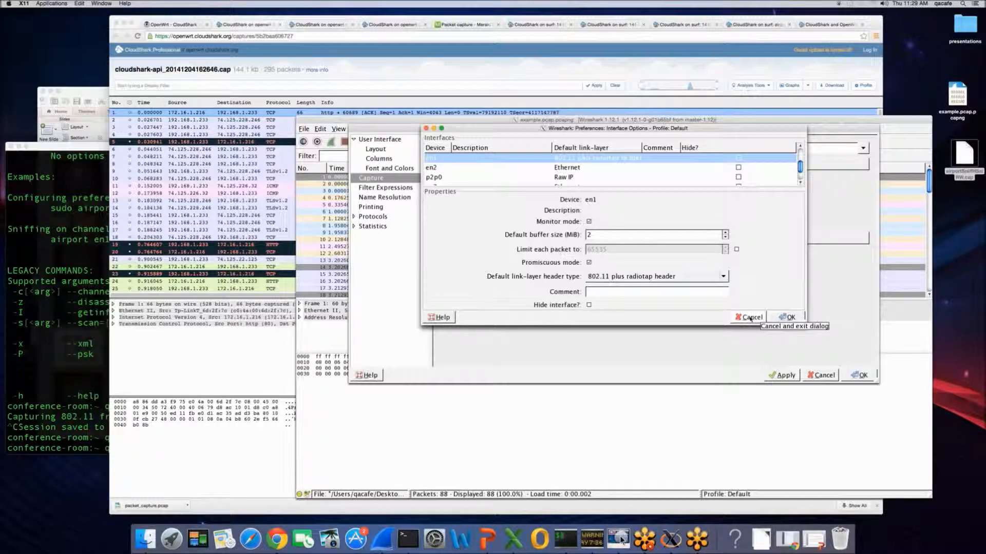
left_click(751, 316)
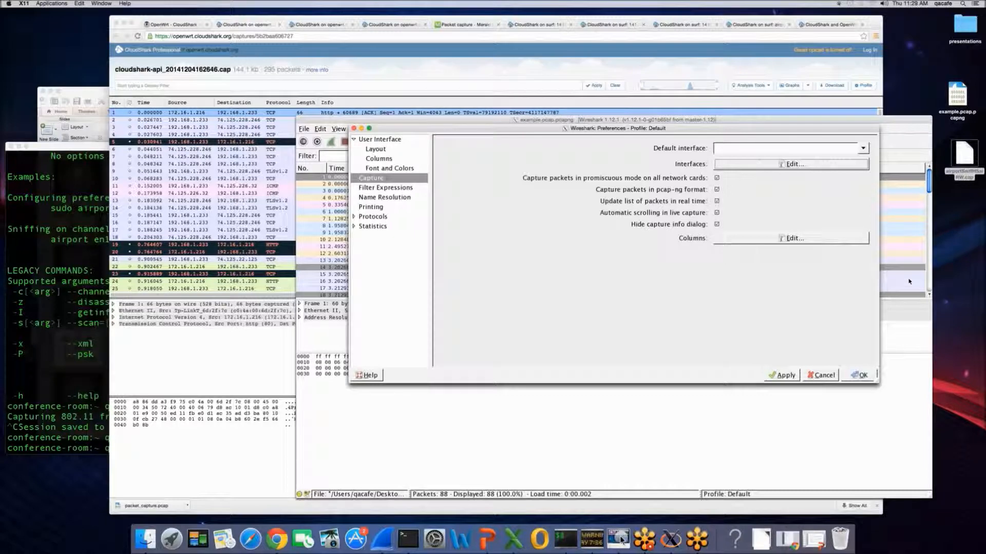
mouse_move(911, 275)
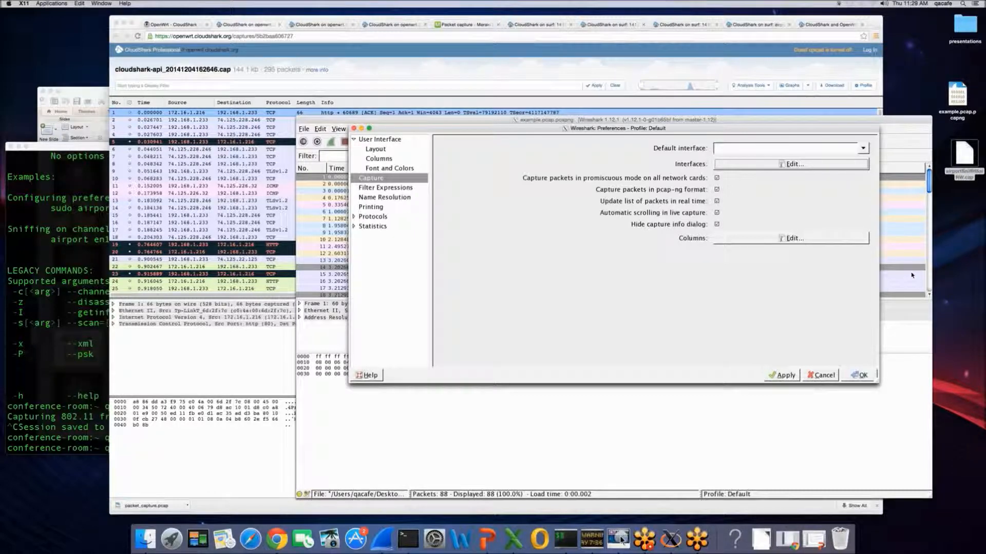